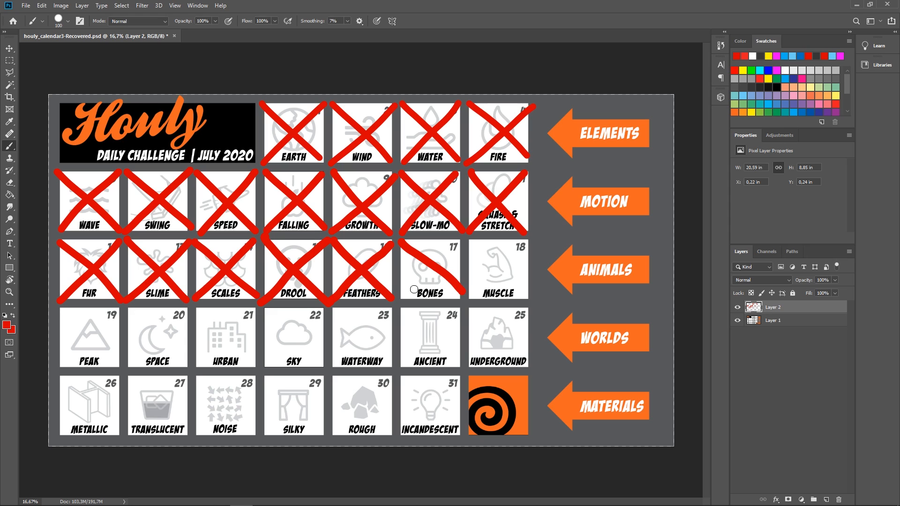
# - Paint a red X over the BONES tile on the July 2020 challenge calendar
pyautogui.moveTo(396, 294); pyautogui.dragTo(456, 240)
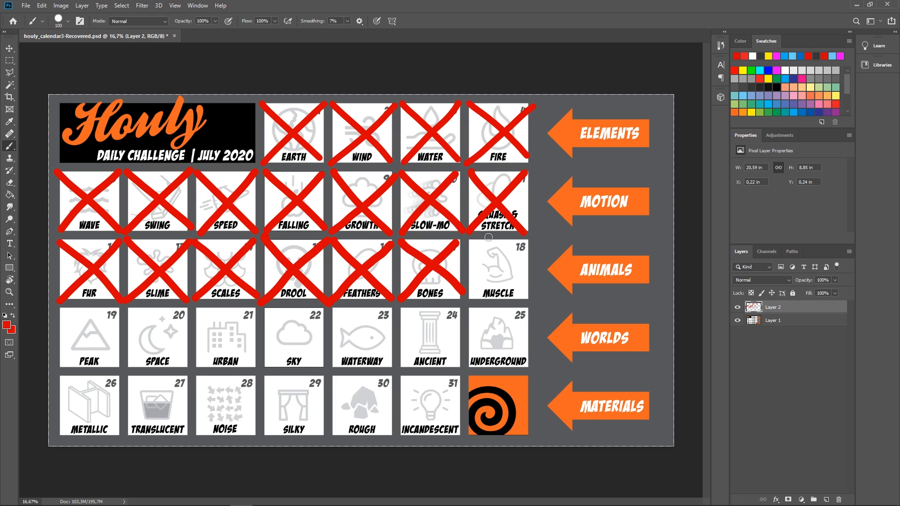
pyautogui.moveTo(442, 246)
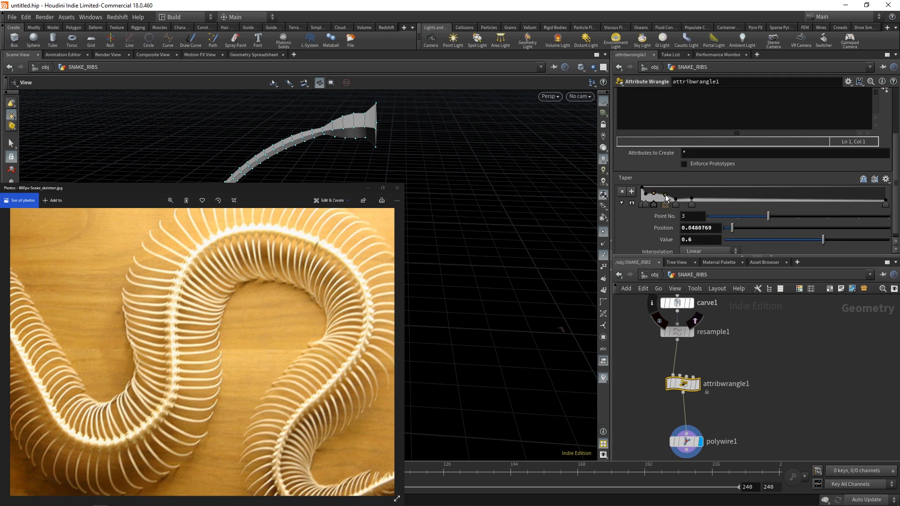
# - Review the SNAKE_RIBS copy-to-curves nodes, then go up to /obj and select cam1
pyautogui.click(685, 442)
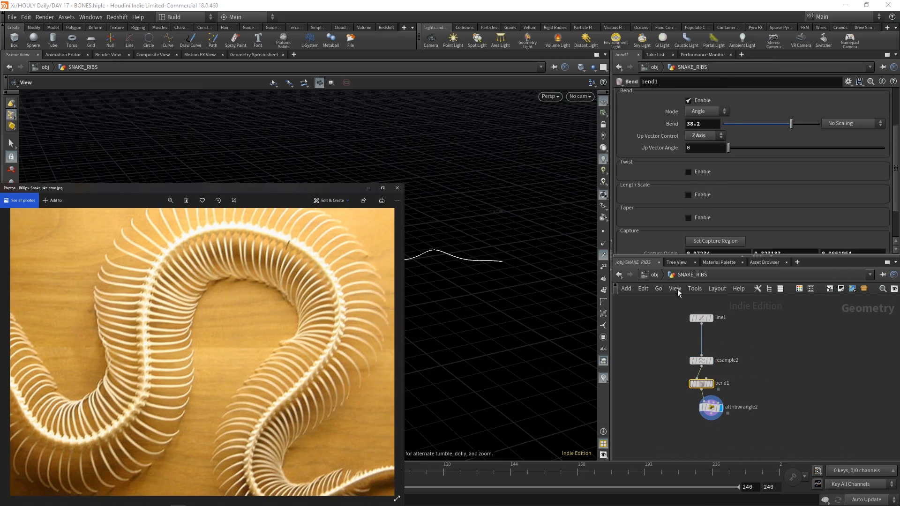
pyautogui.click(711, 407)
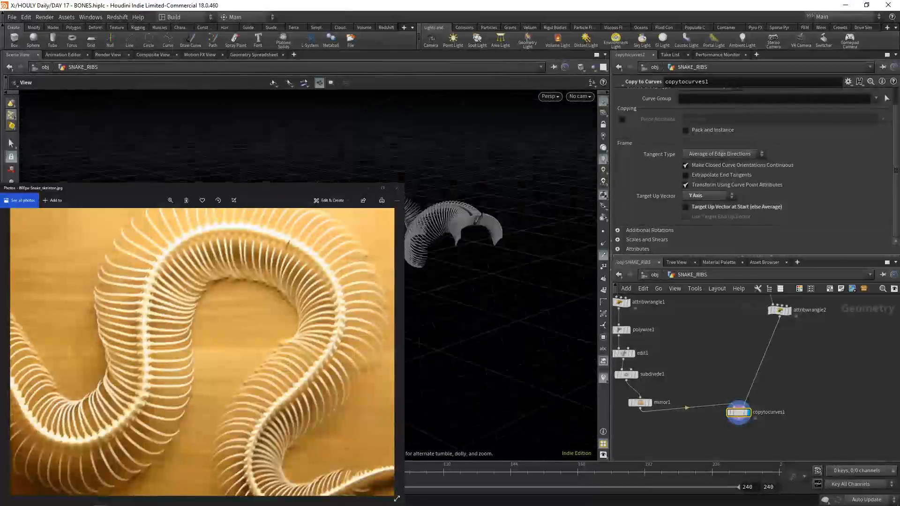
pyautogui.click(750, 399)
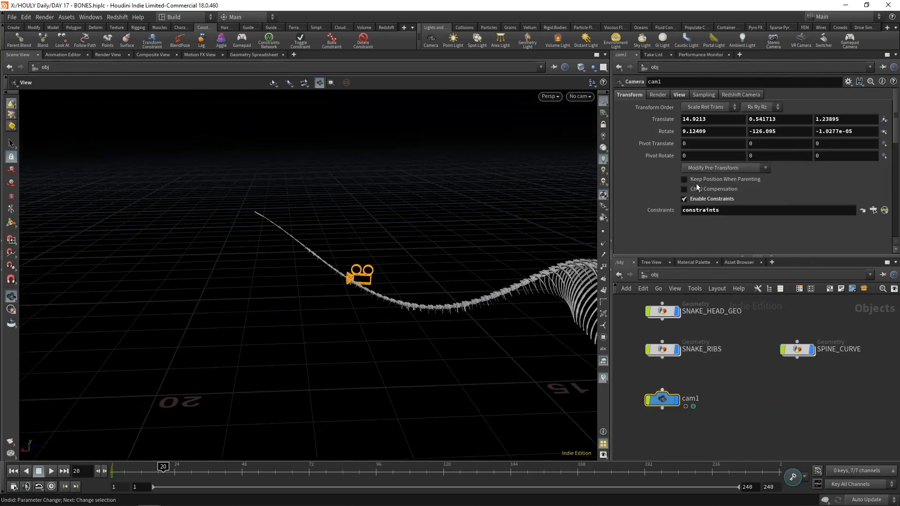
# - Look through cam1 and scrub the timeline to about frame 177 along the coiled ribs
pyautogui.click(717, 119)
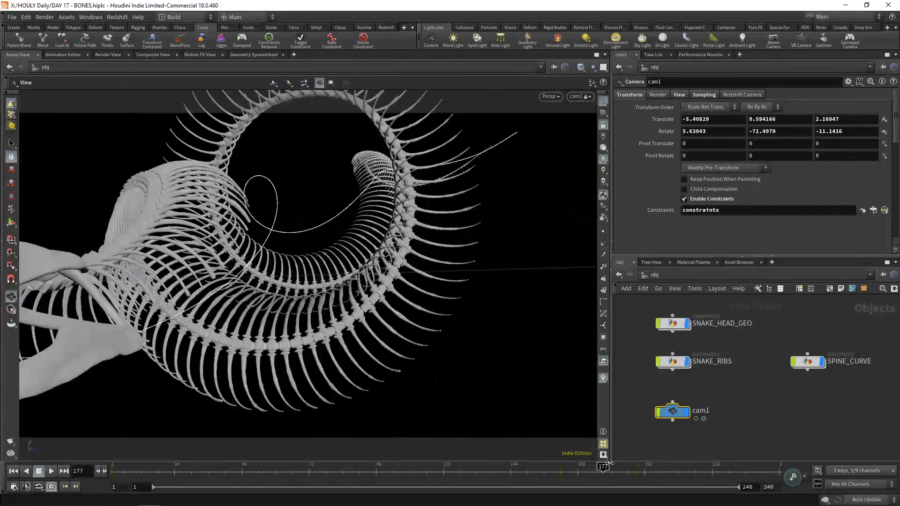
pyautogui.moveTo(601, 466); pyautogui.dragTo(733, 466)
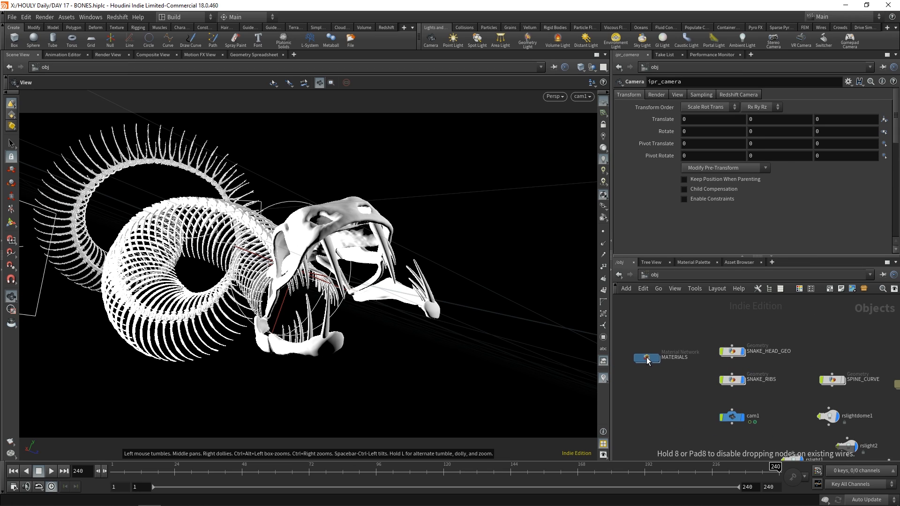
# - Tidy the materials node in /obj and dive inside the SNAKE_RIBS geometry network
pyautogui.moveTo(647, 357); pyautogui.dragTo(647, 369)
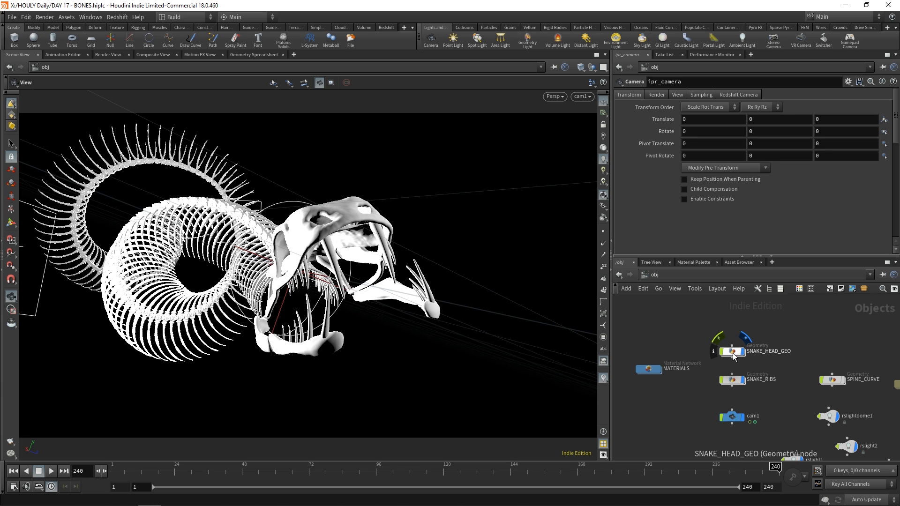
pyautogui.click(732, 379)
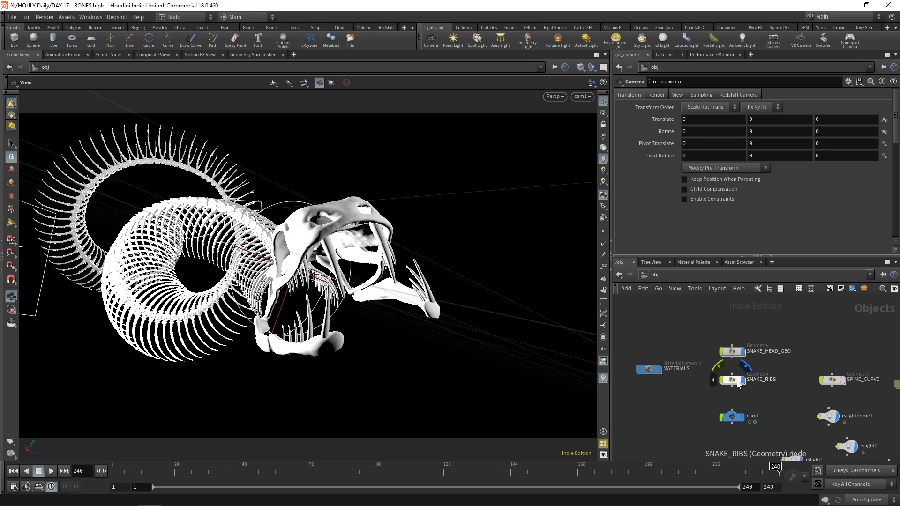
pyautogui.doubleClick(733, 379)
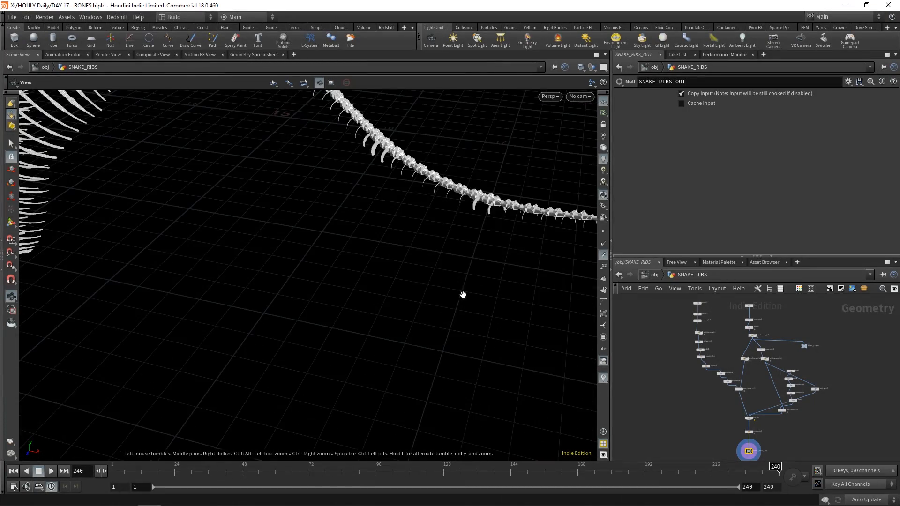
# - Display the straight 20-unit line, then the bent arc, then the wrangle's wavy curve, tumbling between stages
pyautogui.moveTo(463, 294); pyautogui.dragTo(292, 316)
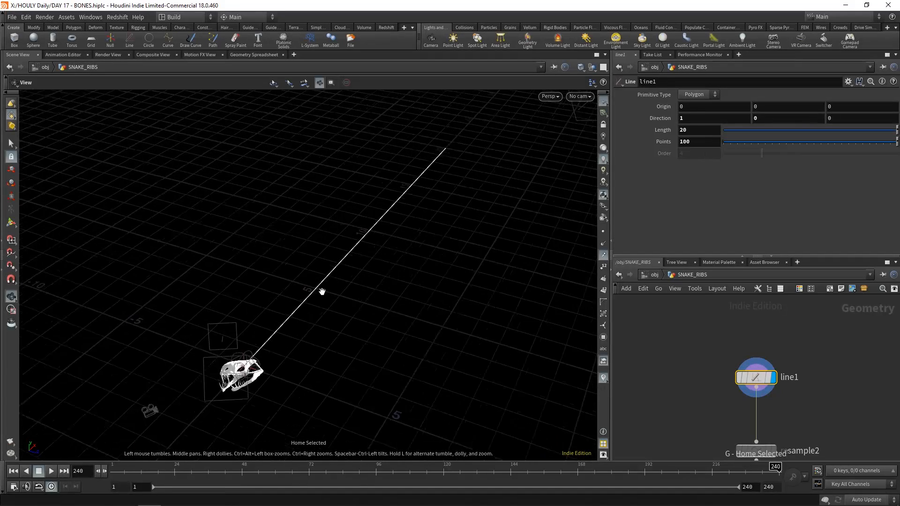
pyautogui.moveTo(321, 291); pyautogui.dragTo(199, 323)
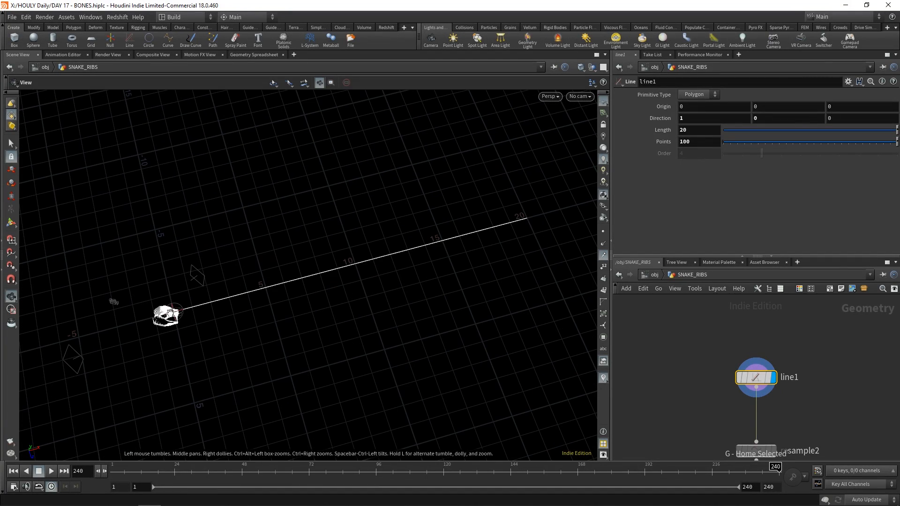
pyautogui.moveTo(136, 299)
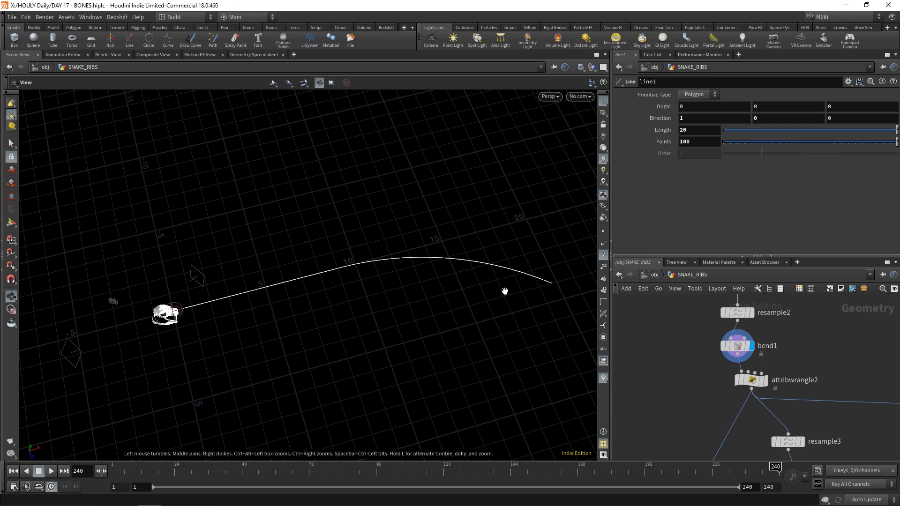
pyautogui.moveTo(505, 291); pyautogui.dragTo(498, 223)
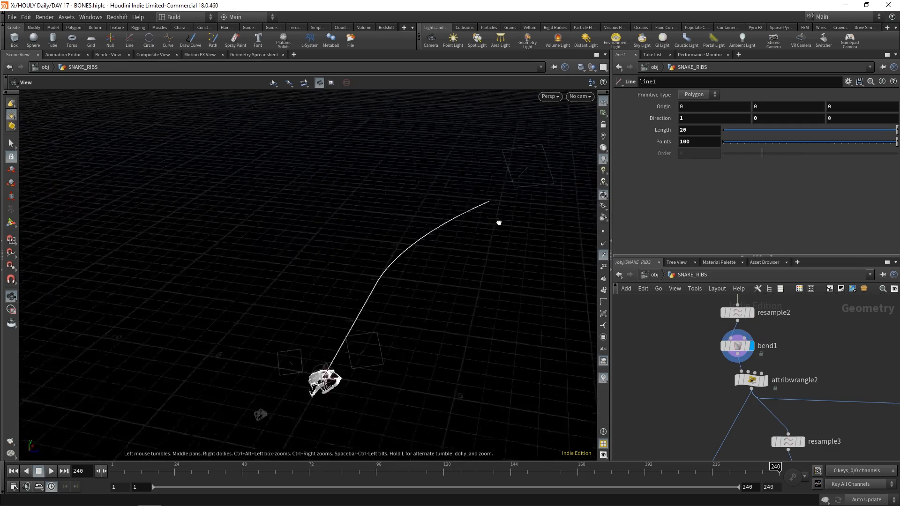
pyautogui.click(750, 380)
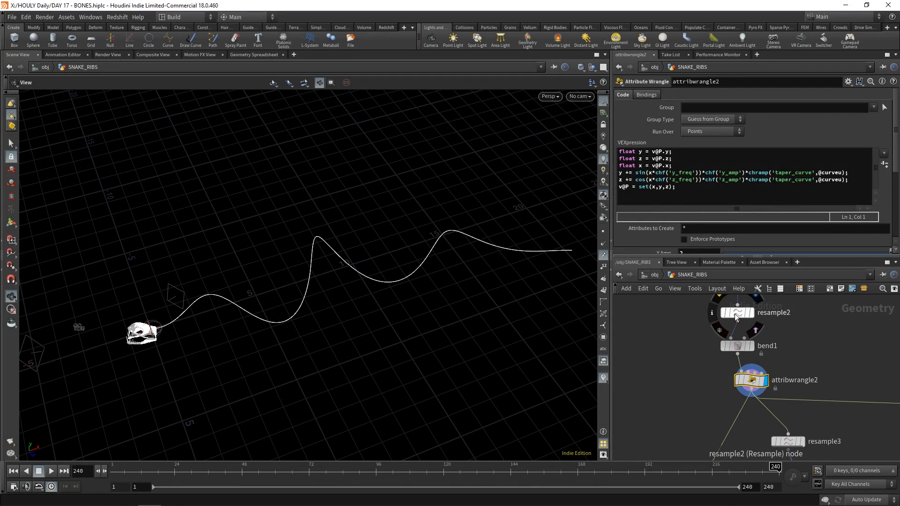
# - In attribwrangle2's Taper Curve ramp move point 2 left to about 0.29 and inspect the spiraling spine
pyautogui.click(737, 312)
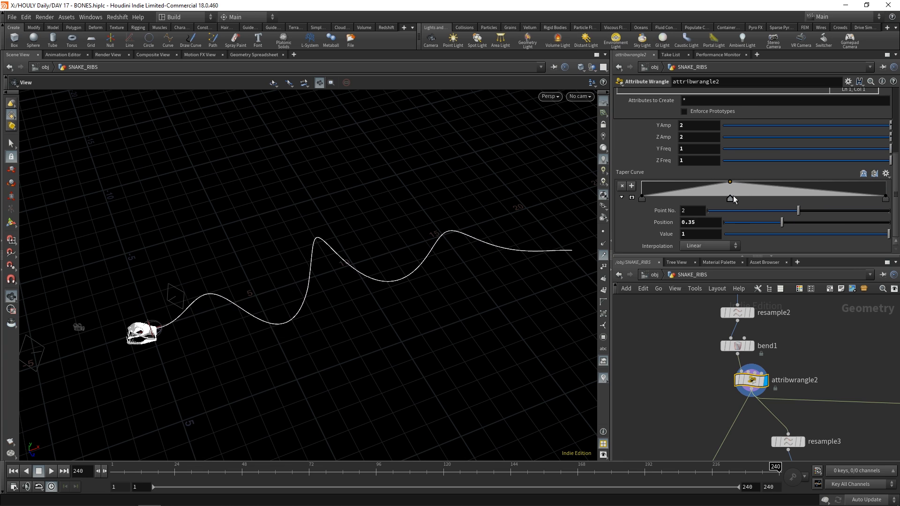
pyautogui.moveTo(729, 182); pyautogui.dragTo(708, 182)
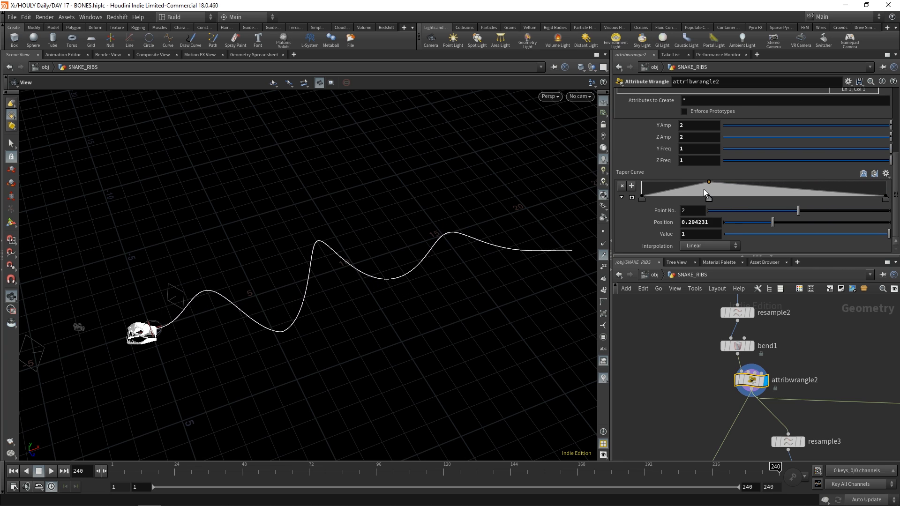
pyautogui.moveTo(708, 181); pyautogui.dragTo(714, 192)
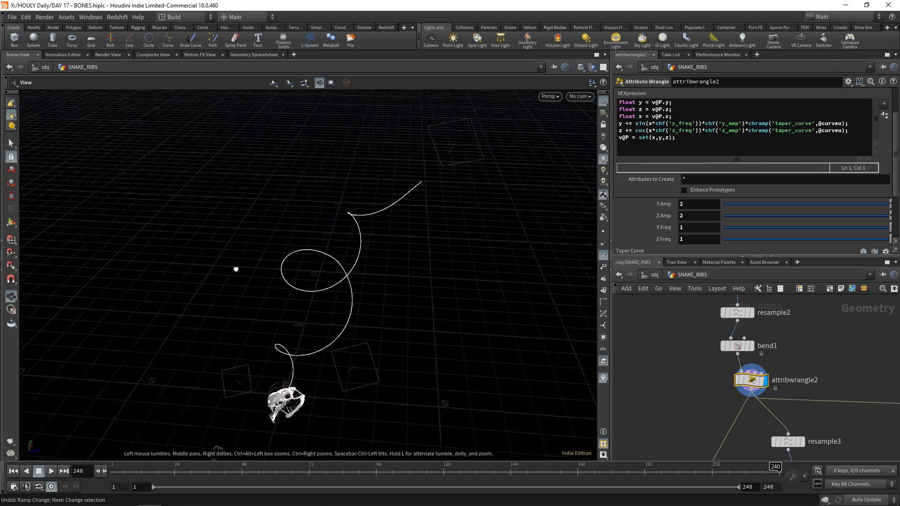
pyautogui.moveTo(235, 268); pyautogui.dragTo(352, 294)
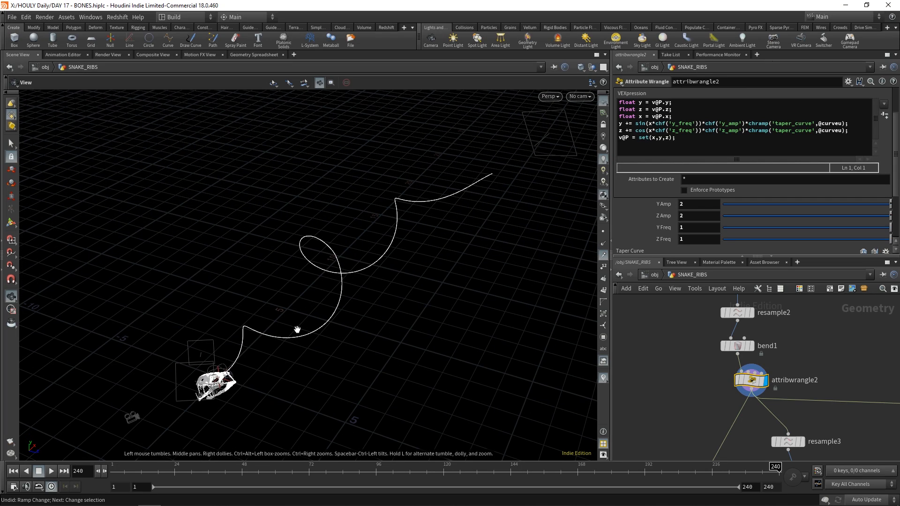
pyautogui.moveTo(297, 330); pyautogui.dragTo(319, 287)
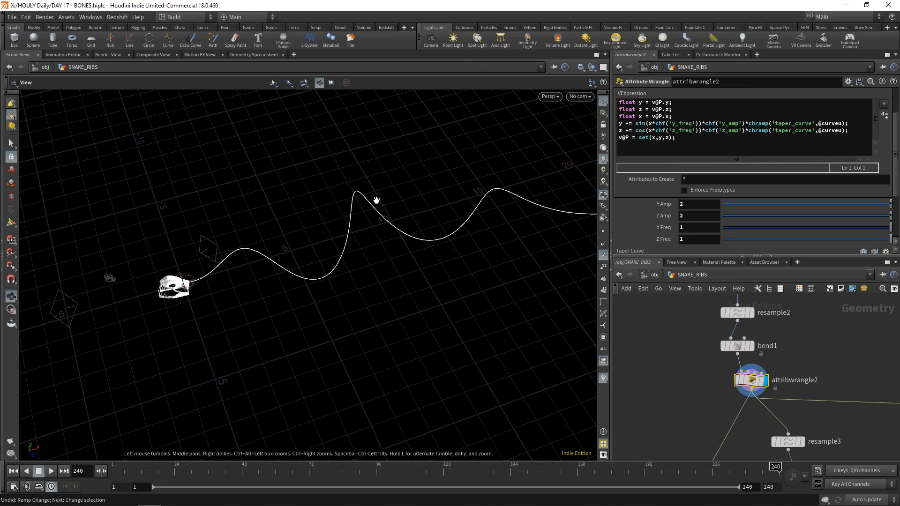
pyautogui.moveTo(459, 250)
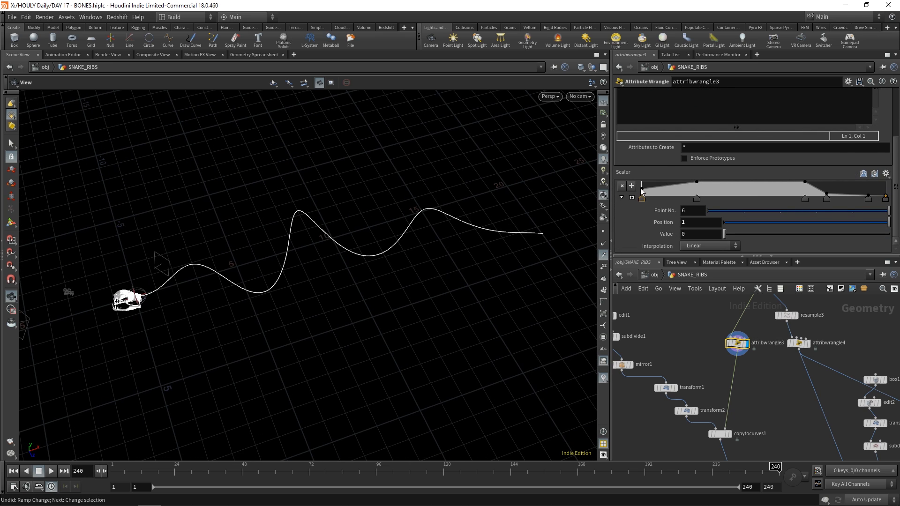
pyautogui.moveTo(680, 185)
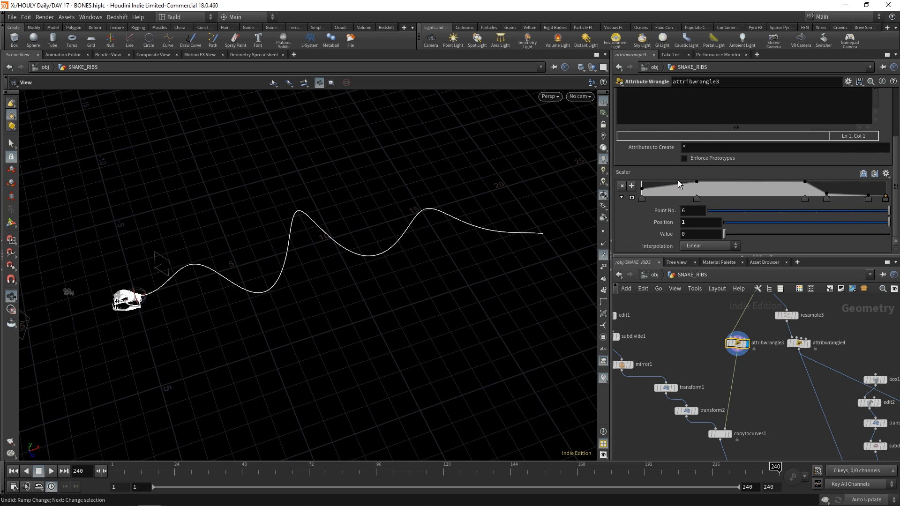
pyautogui.moveTo(240, 300)
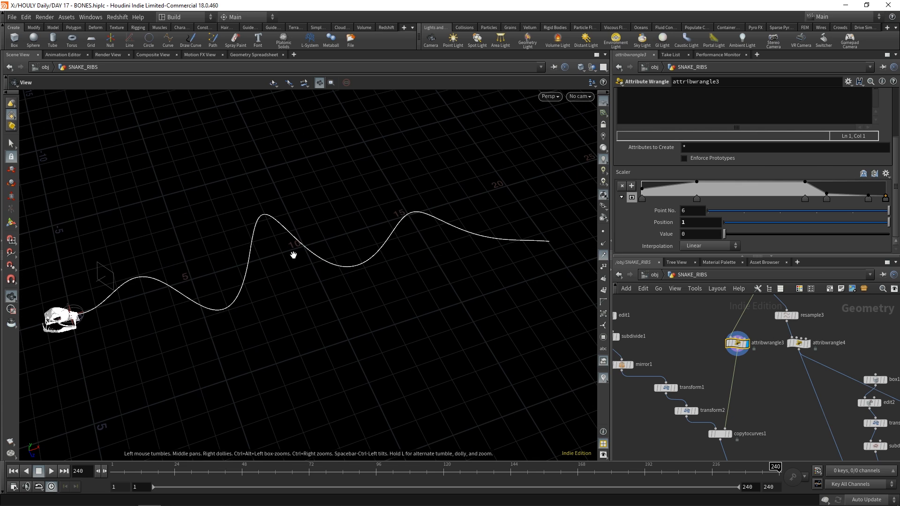
pyautogui.moveTo(244, 245)
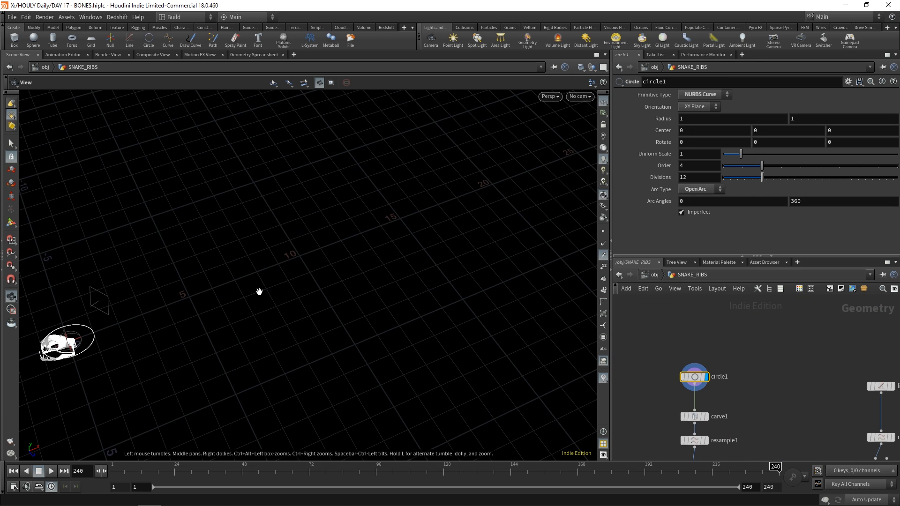
# - Hide other objects and lengthen carve1's Second U from 0.25 to about 0.534 for a long rib arc
pyautogui.click(603, 67)
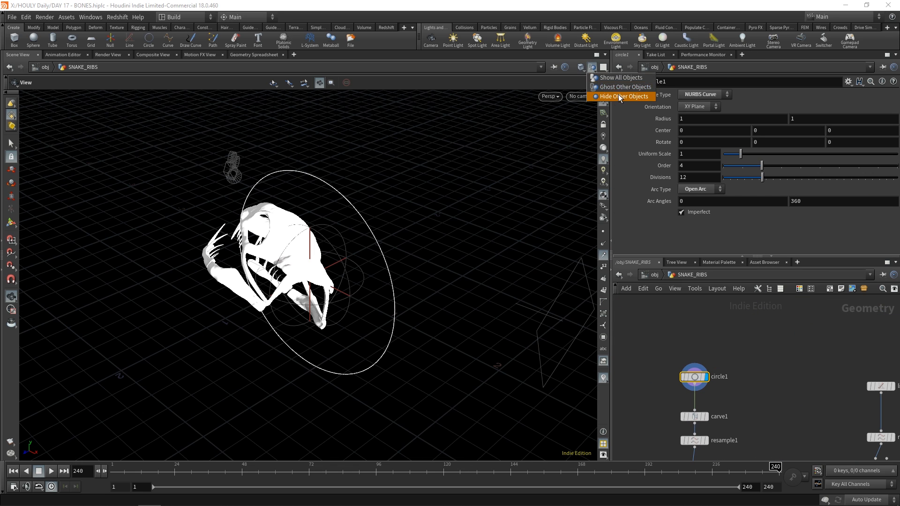
pyautogui.click(624, 96)
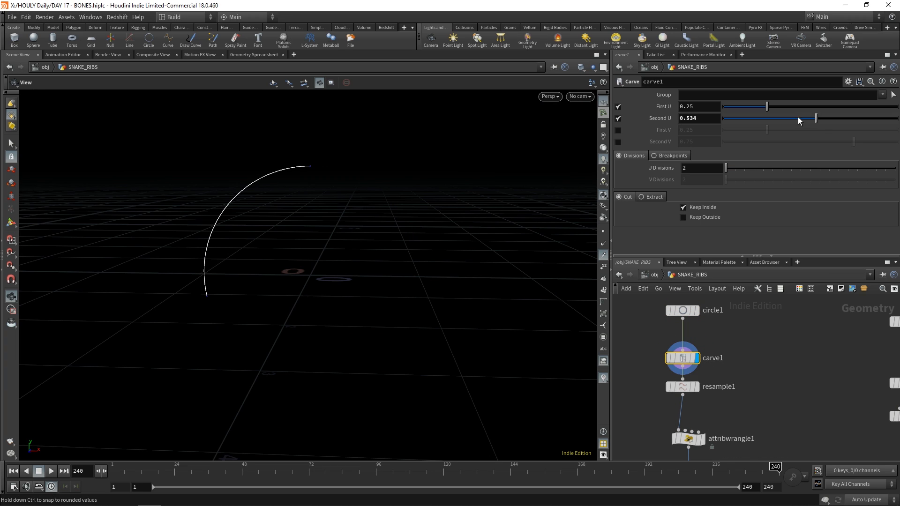
pyautogui.moveTo(815, 118); pyautogui.dragTo(769, 118)
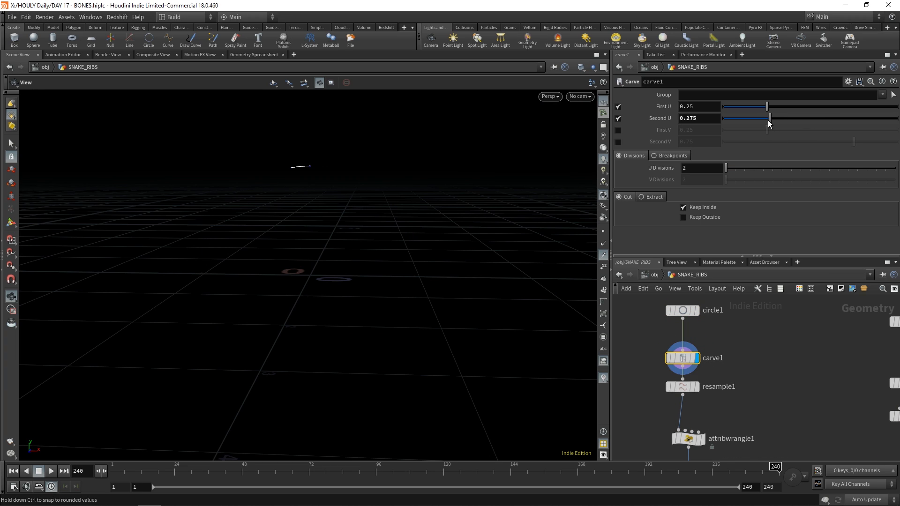
pyautogui.moveTo(771, 118); pyautogui.dragTo(798, 118)
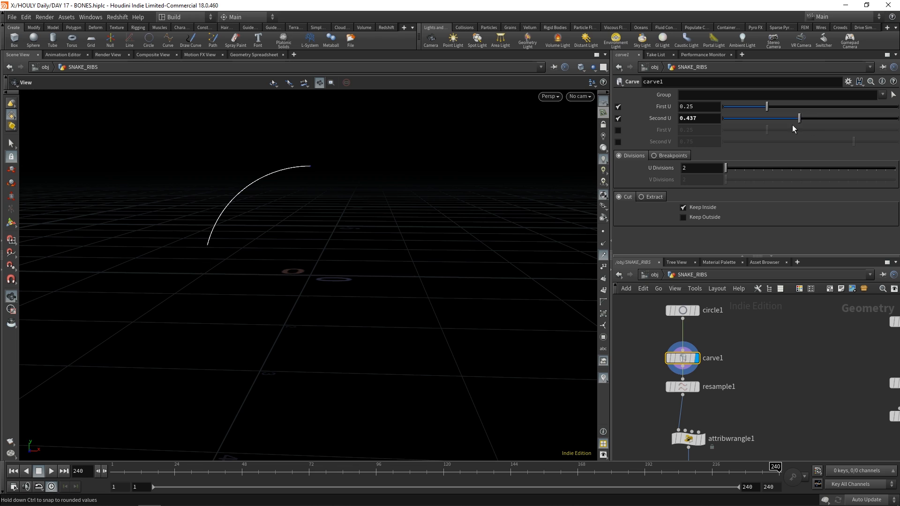
pyautogui.moveTo(797, 118); pyautogui.dragTo(801, 118)
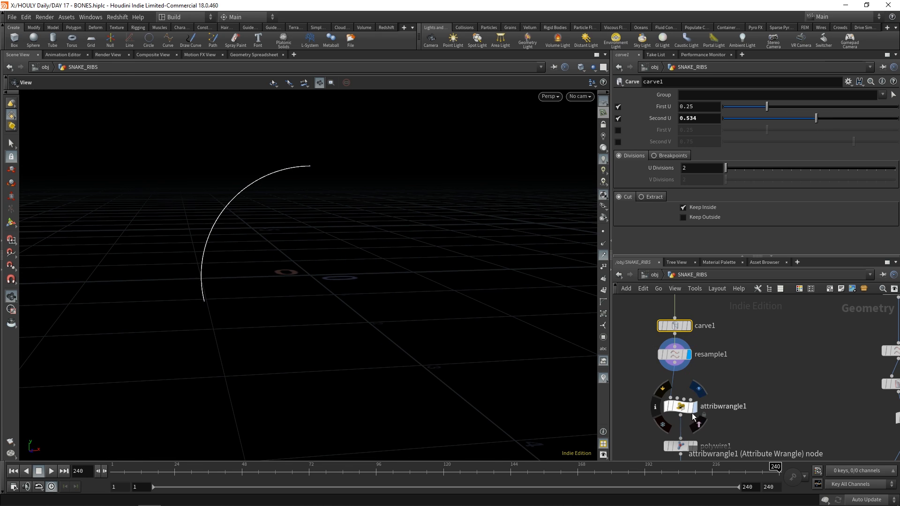
# - Review resample1 and attribwrangle1's taper, then show the polywired rib with its enlarged tip
pyautogui.click(674, 354)
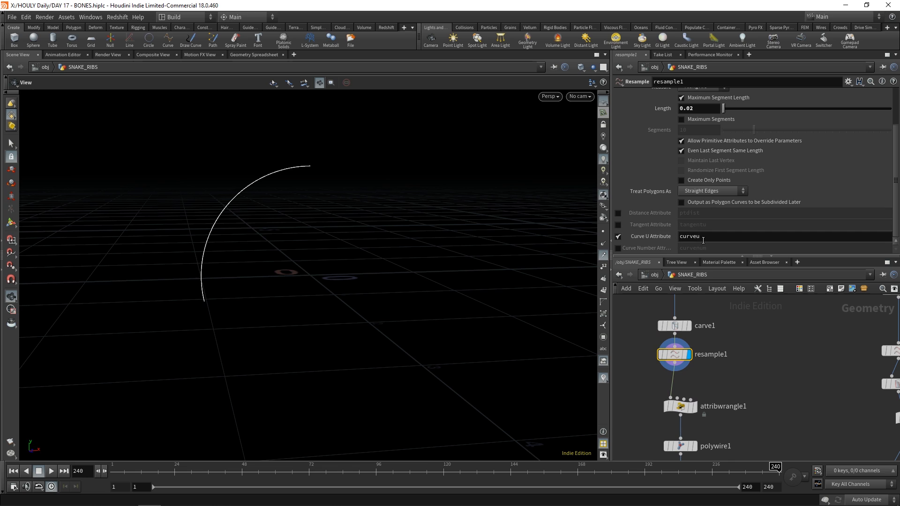
pyautogui.click(680, 406)
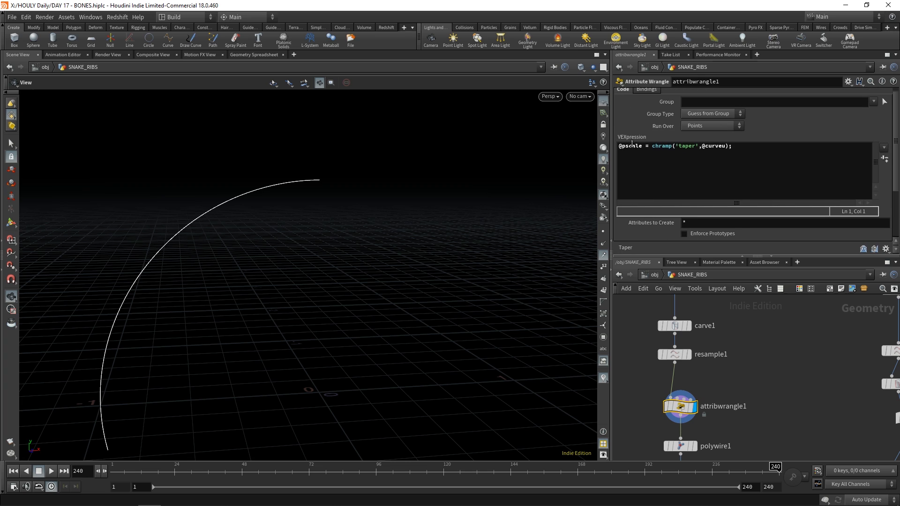
pyautogui.click(680, 447)
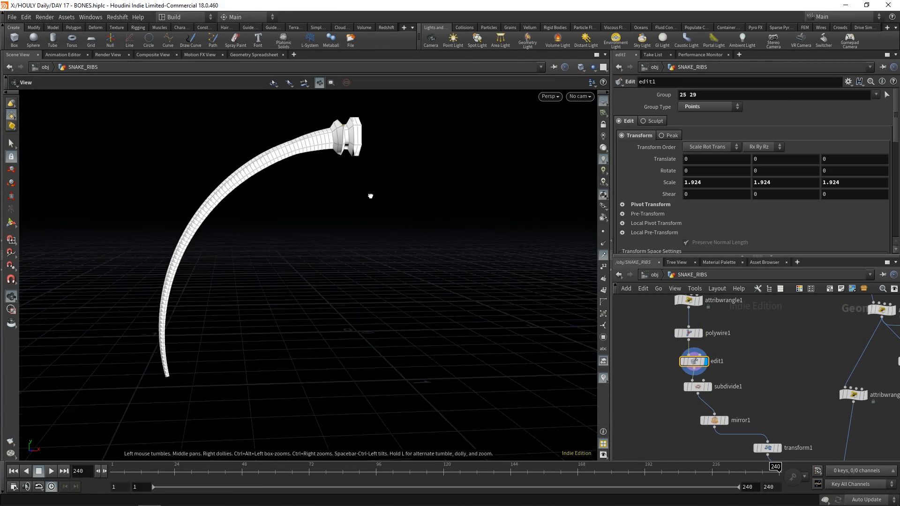
# - Display the mirrored rib pair from transform2, then the ribs copied along the spine via copytocurves1
pyautogui.moveTo(370, 196); pyautogui.dragTo(291, 132)
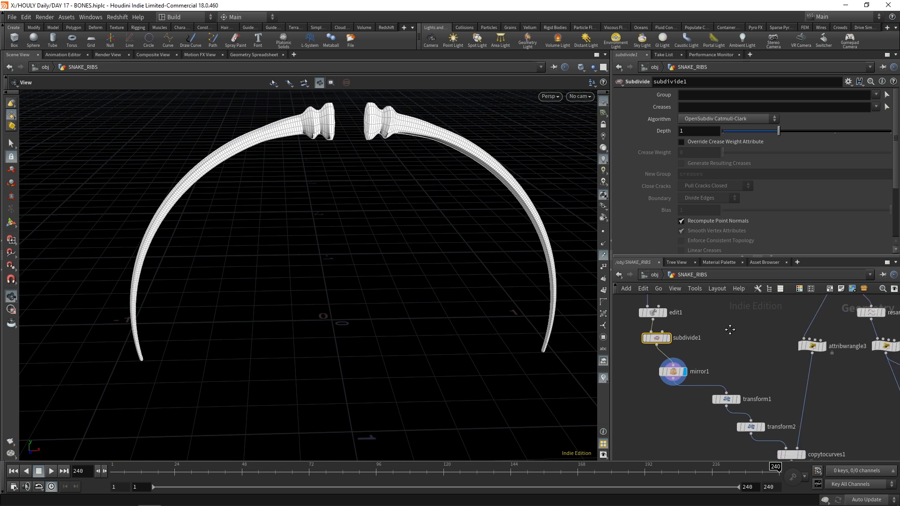
pyautogui.click(746, 380)
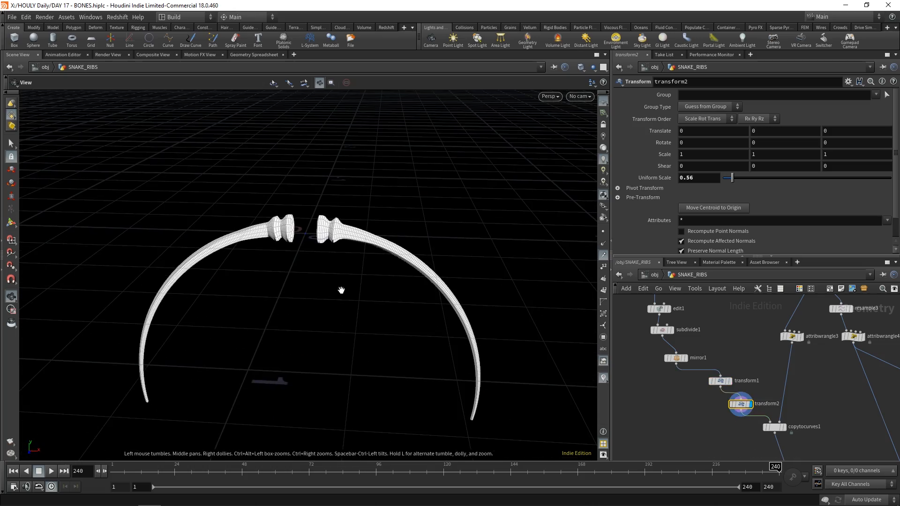
pyautogui.click(774, 427)
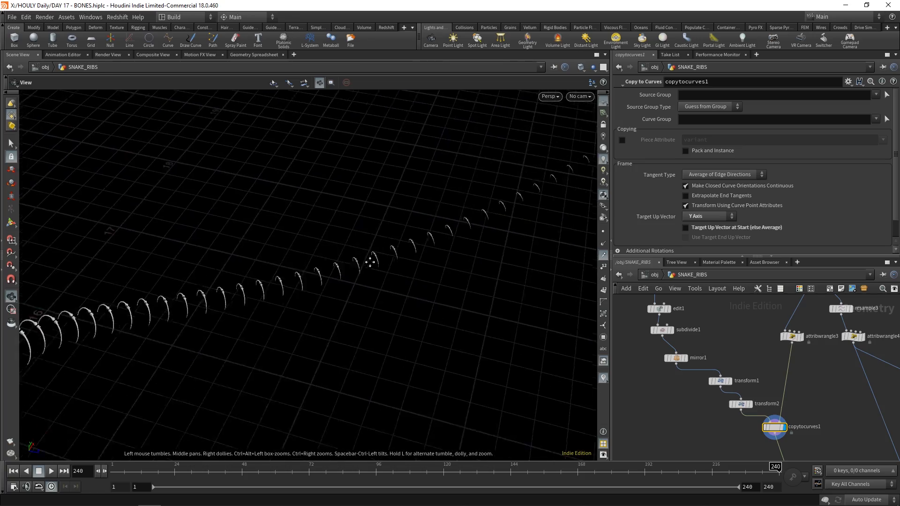
pyautogui.moveTo(370, 263); pyautogui.dragTo(273, 338)
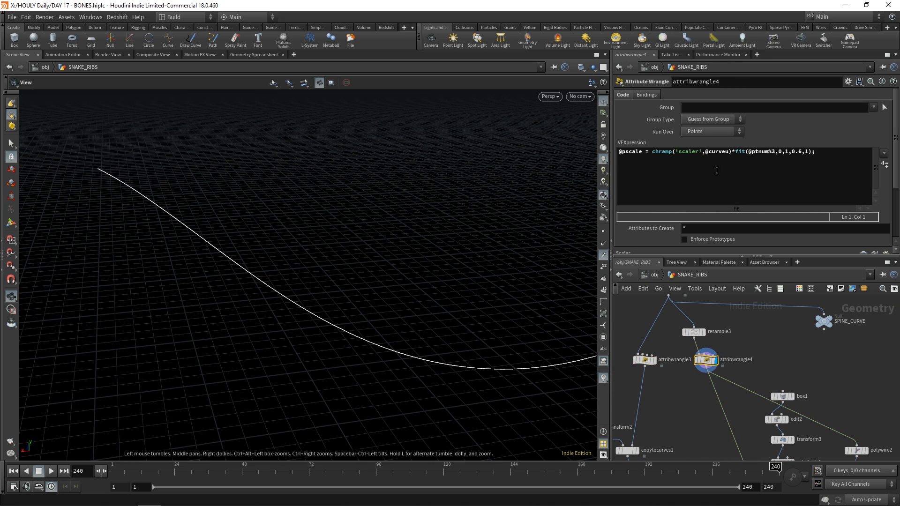
pyautogui.moveTo(718, 182)
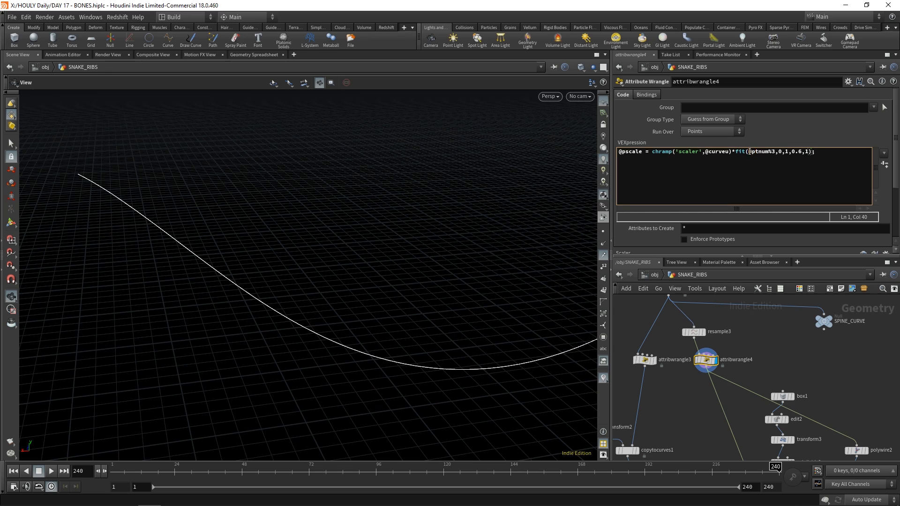
pyautogui.doubleClick(757, 151)
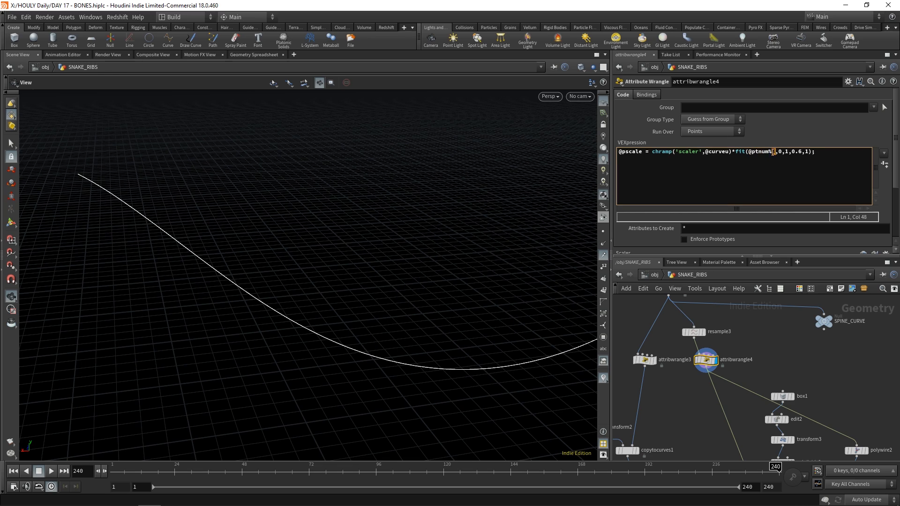
pyautogui.write('3')
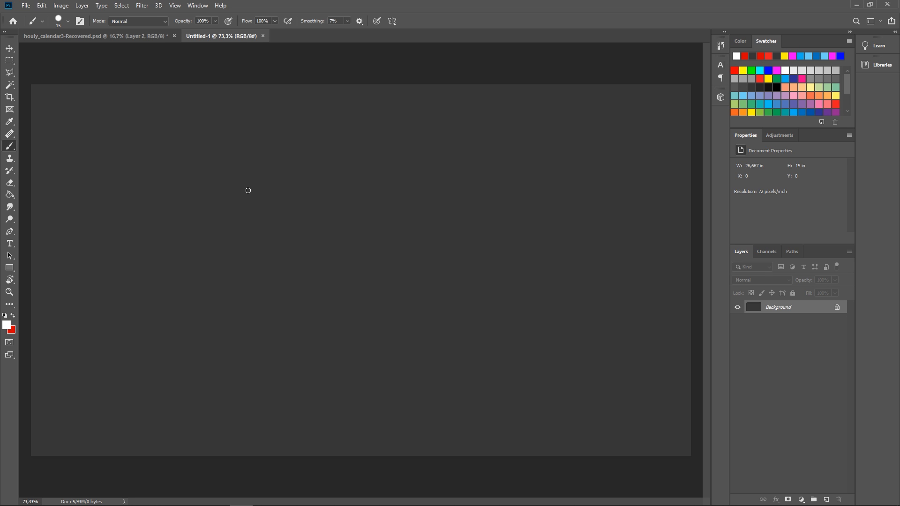
pyautogui.moveTo(208, 134)
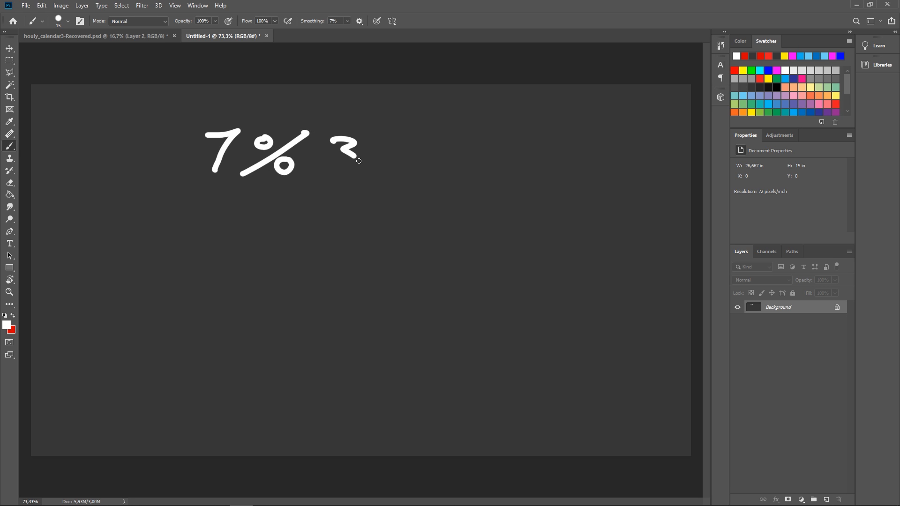
# - Handwrite 7%3, 7 over 3 as a fraction, and an arrow to the circled answer 2 r1
pyautogui.moveTo(351, 143); pyautogui.dragTo(345, 166)
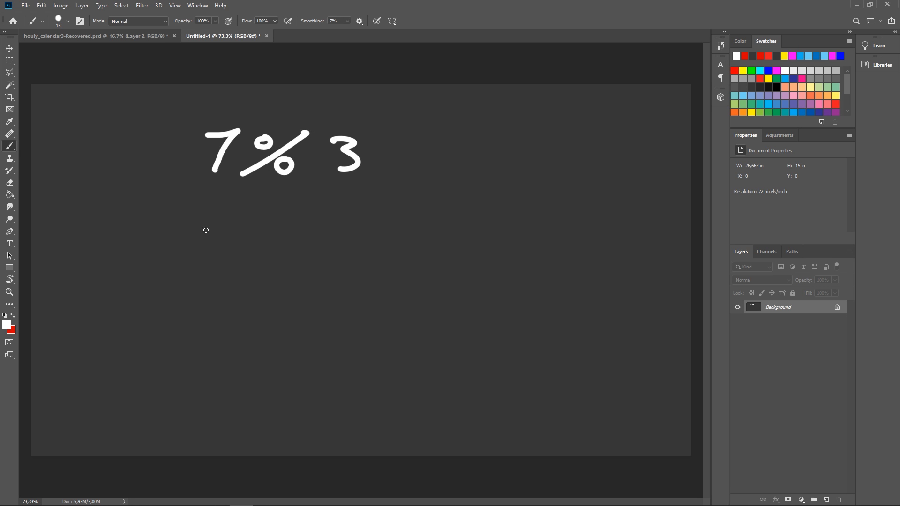
pyautogui.moveTo(189, 220); pyautogui.dragTo(221, 255)
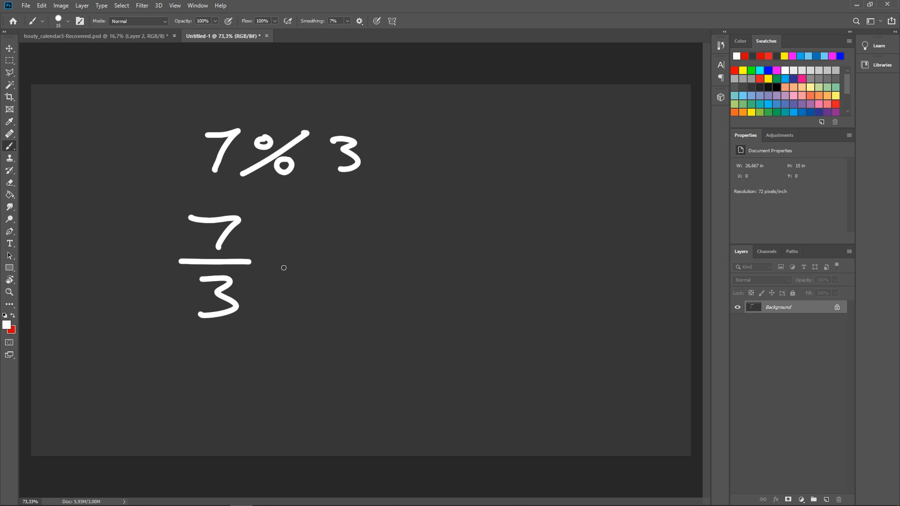
pyautogui.click(301, 186)
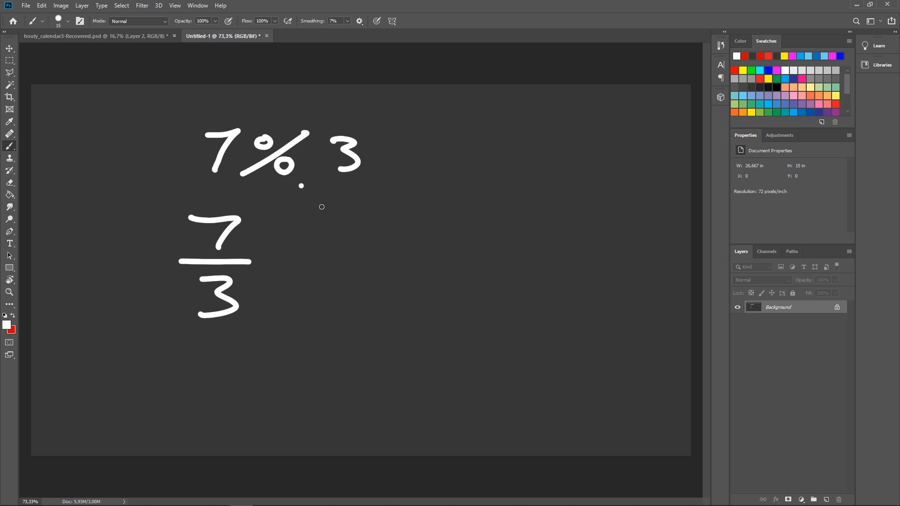
pyautogui.moveTo(301, 184); pyautogui.dragTo(379, 276)
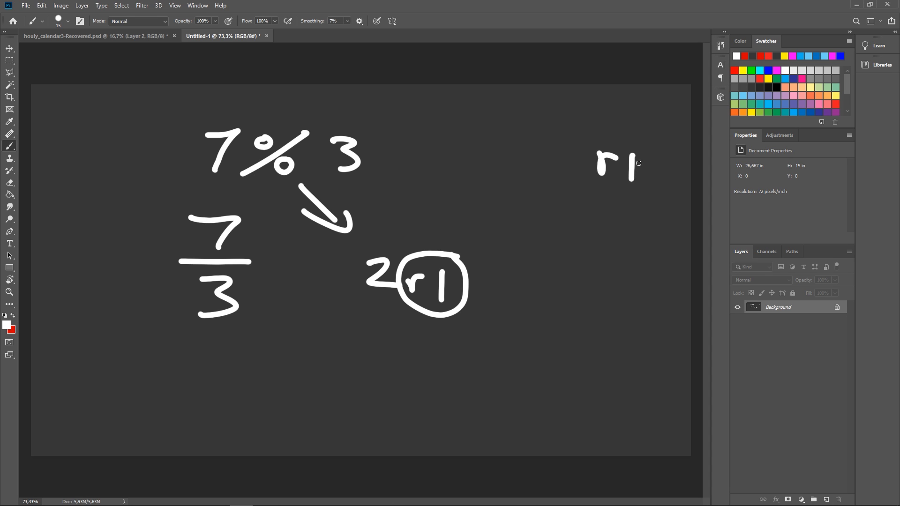
# - Write the 6%2 example near the top with 6%4 beneath it
pyautogui.moveTo(439, 107); pyautogui.dragTo(454, 129)
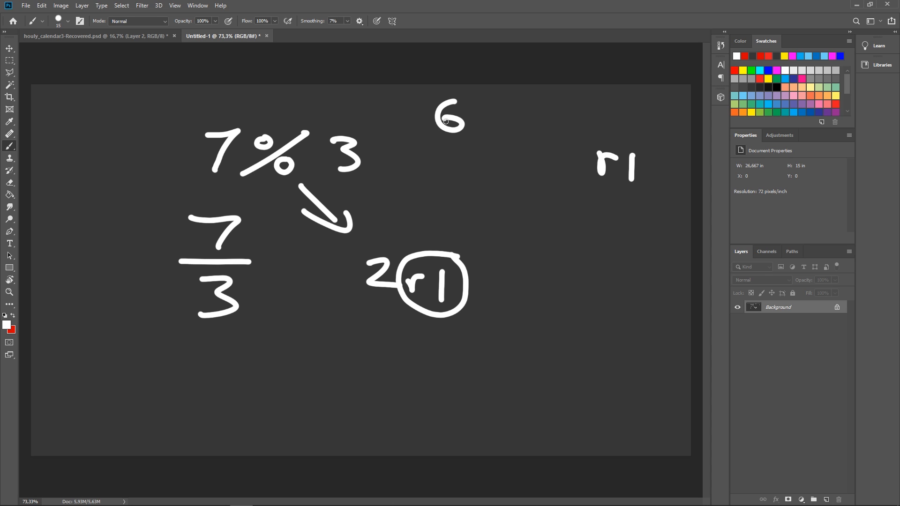
pyautogui.moveTo(470, 109); pyautogui.dragTo(502, 138)
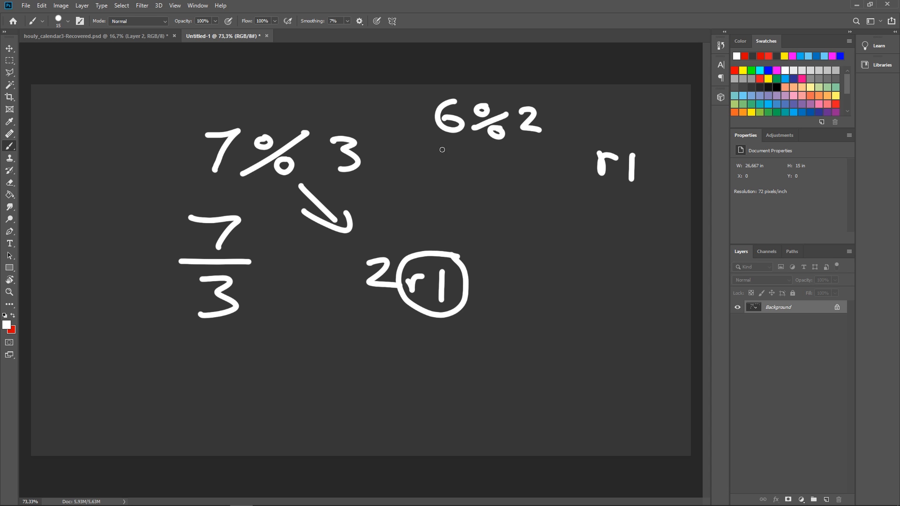
pyautogui.moveTo(433, 151); pyautogui.dragTo(485, 167)
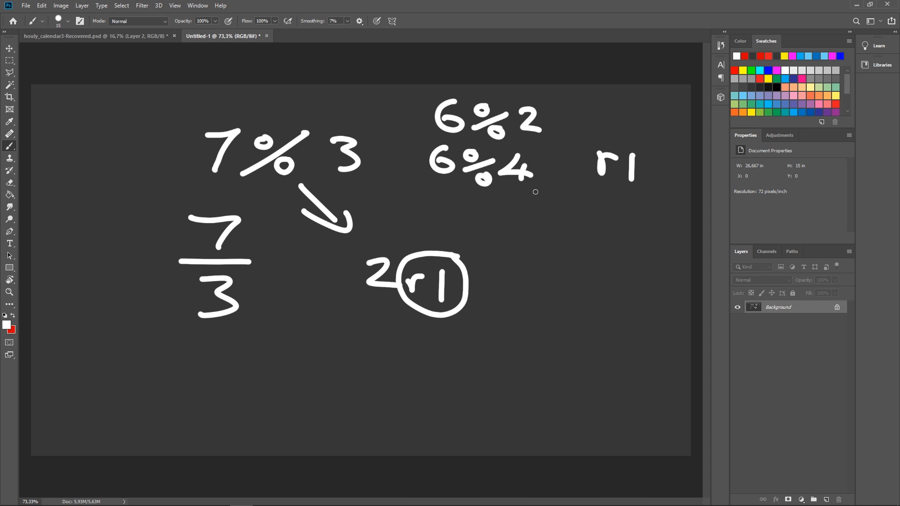
pyautogui.moveTo(567, 224)
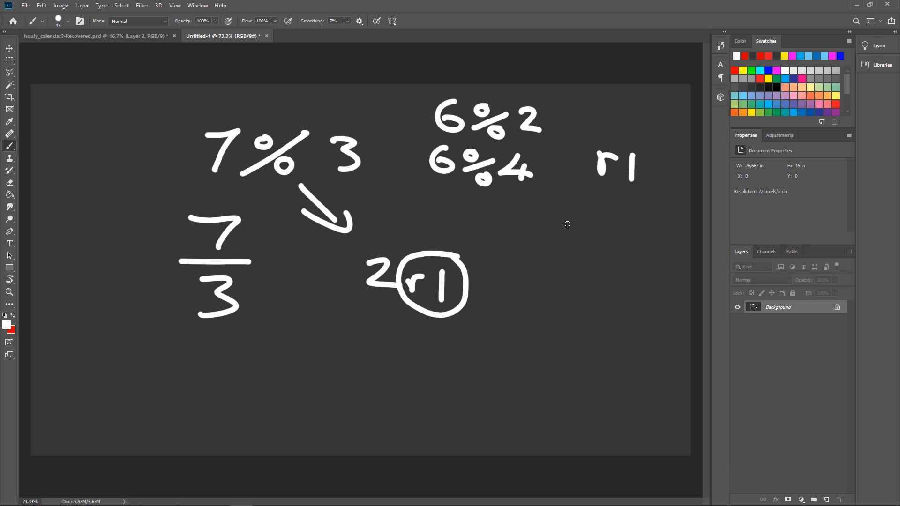
pyautogui.moveTo(157, 374)
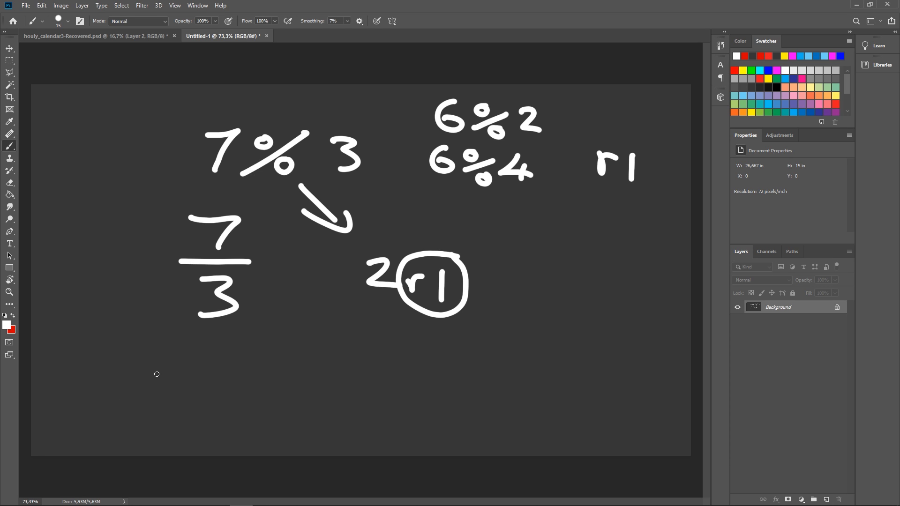
# - Draw a row of points numbered 1 to 9 with ptnum %3 written beside it
pyautogui.moveTo(140, 389); pyautogui.dragTo(194, 391)
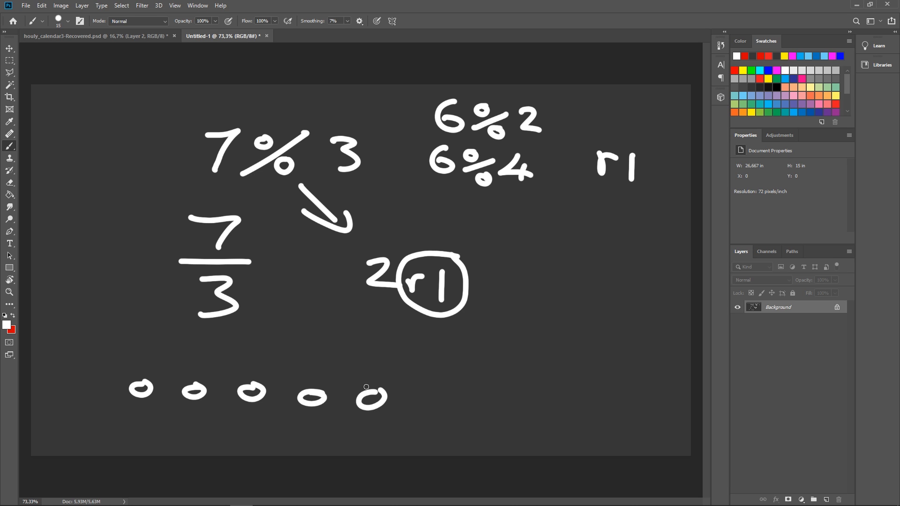
pyautogui.moveTo(372, 397); pyautogui.dragTo(546, 408)
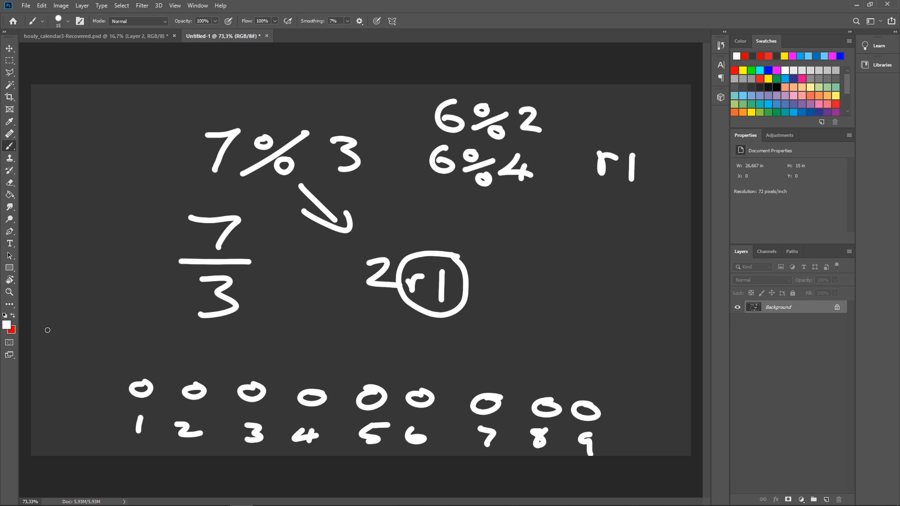
pyautogui.moveTo(44, 322); pyautogui.dragTo(98, 304)
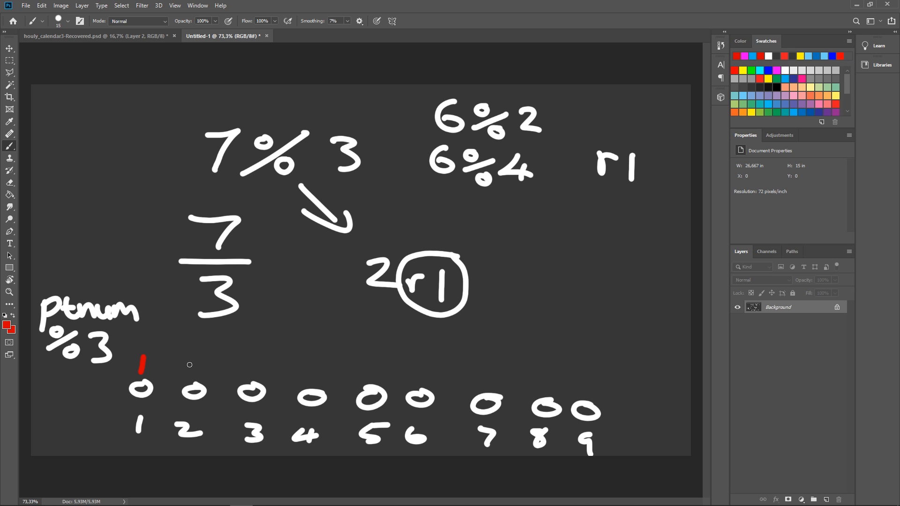
# - Write the red remainder sequence 1, 2, 0 above the points
pyautogui.moveTo(192, 370); pyautogui.dragTo(264, 373)
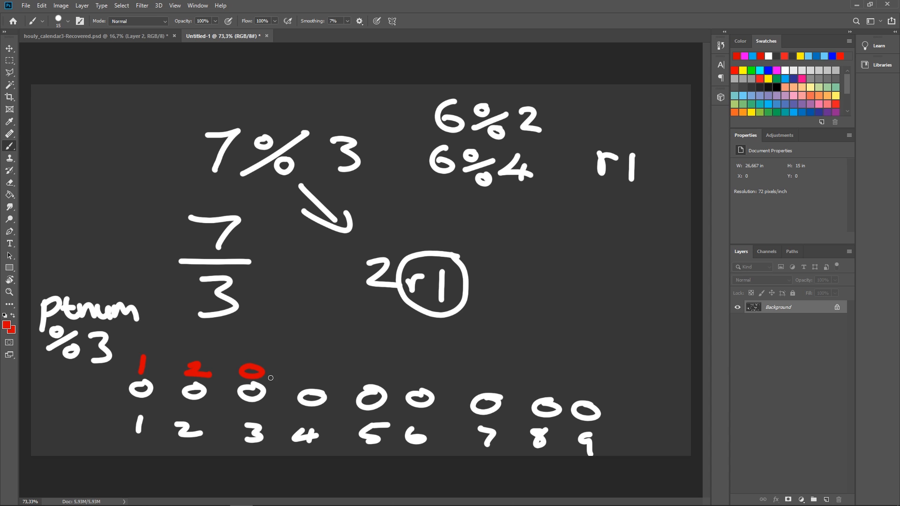
pyautogui.moveTo(310, 375); pyautogui.dragTo(373, 373)
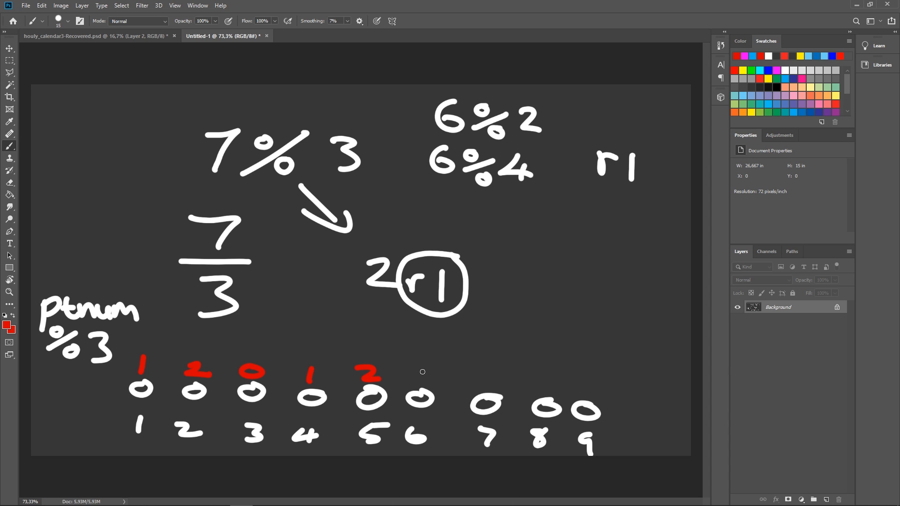
pyautogui.moveTo(421, 375); pyautogui.dragTo(542, 379)
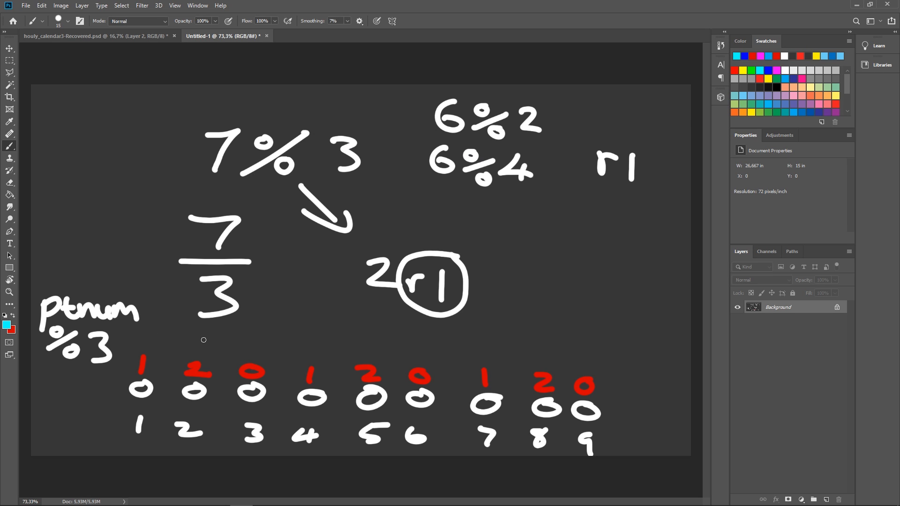
# - Write the cyan scale values 1, 1, 0.6 above the remainders through point 9
pyautogui.moveTo(154, 316); pyautogui.dragTo(154, 345)
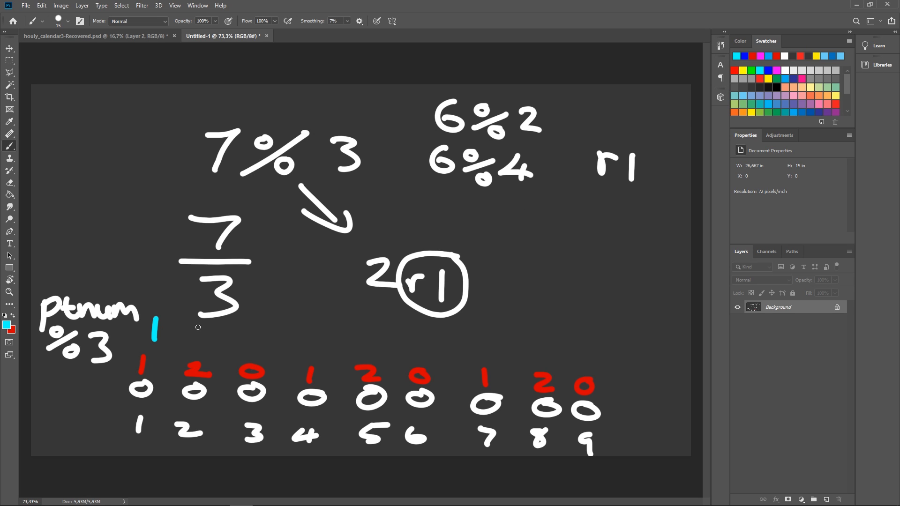
pyautogui.moveTo(195, 337); pyautogui.dragTo(253, 337)
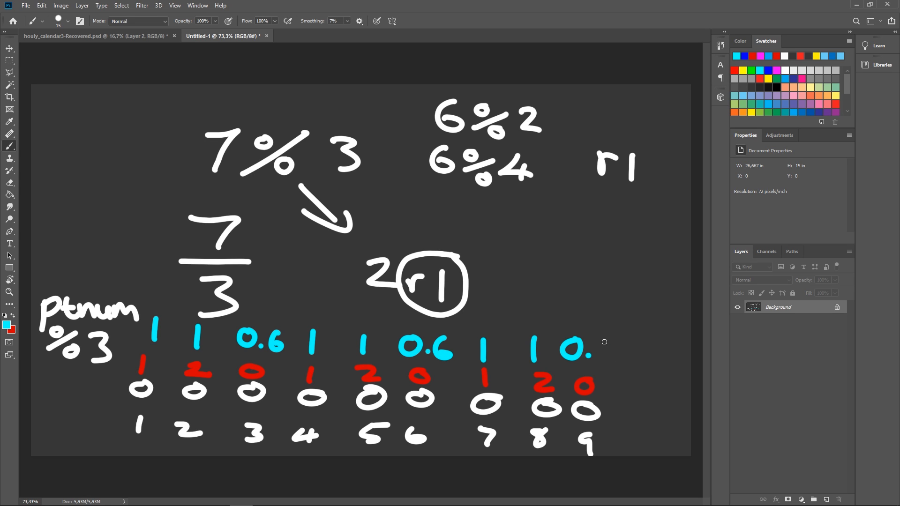
pyautogui.moveTo(591, 347); pyautogui.dragTo(608, 364)
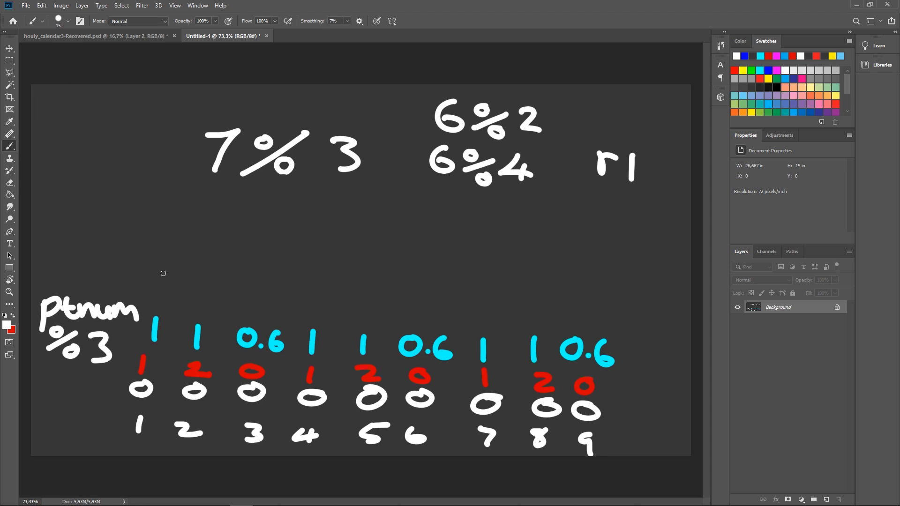
pyautogui.moveTo(155, 263)
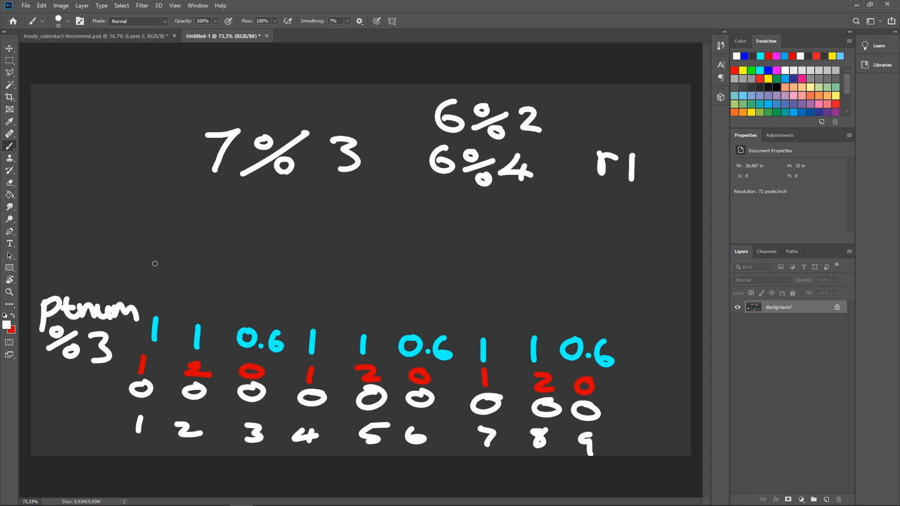
# - Brush a high-high-low stepped line over points 1 to 9, then return to Houdini
pyautogui.moveTo(155, 264); pyautogui.dragTo(252, 291)
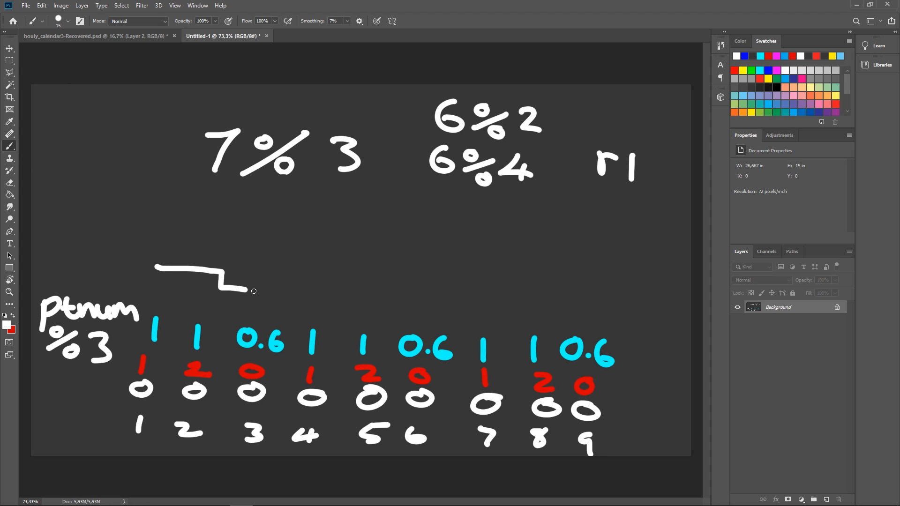
pyautogui.moveTo(229, 281); pyautogui.dragTo(390, 280)
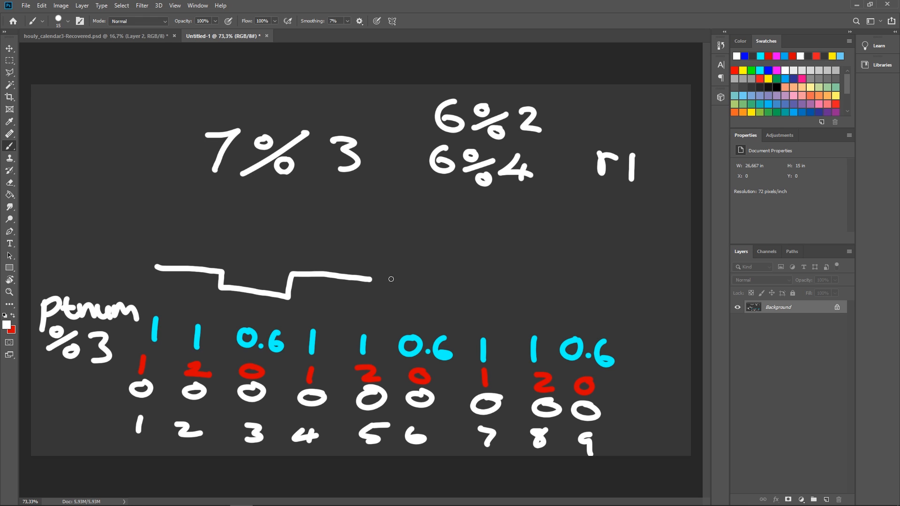
pyautogui.moveTo(391, 279); pyautogui.dragTo(436, 306)
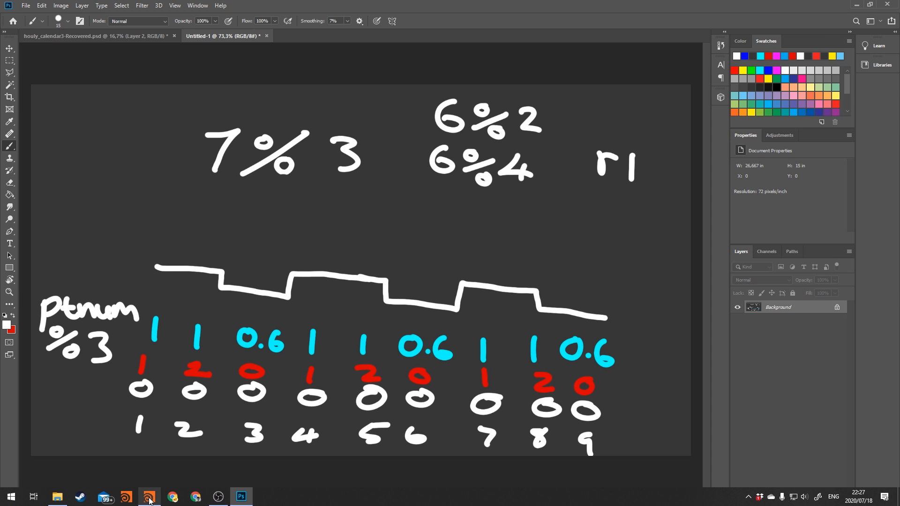
pyautogui.click(149, 496)
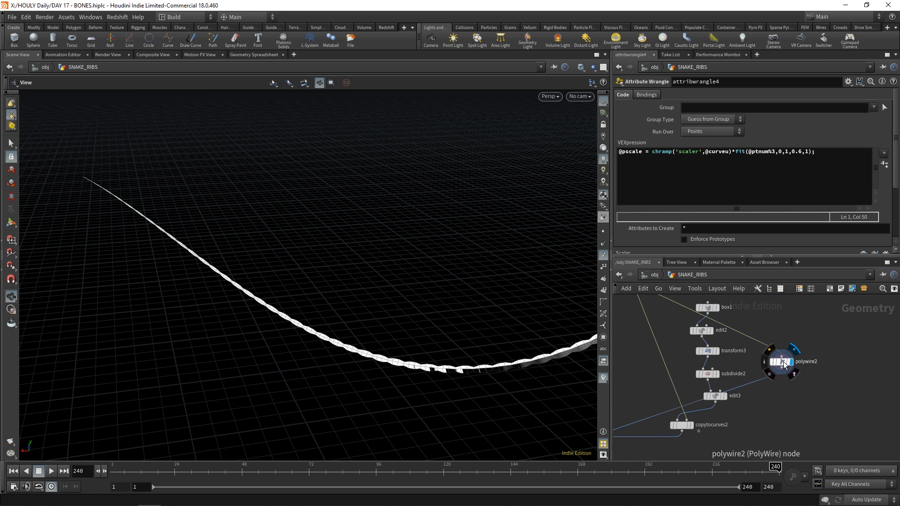
# - Orbit around the sculpted rib cross-section, then display merge1's combined ribs and knobbed spine
pyautogui.click(805, 361)
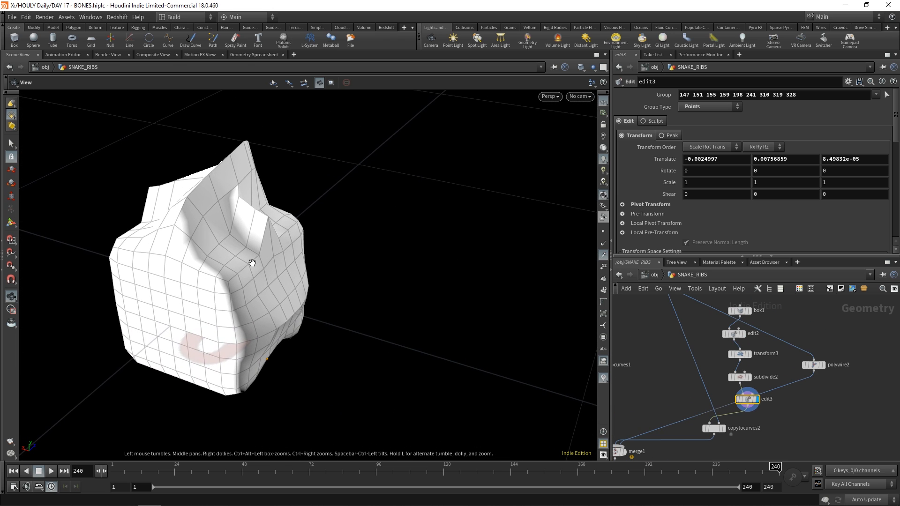
pyautogui.moveTo(251, 263); pyautogui.dragTo(346, 248)
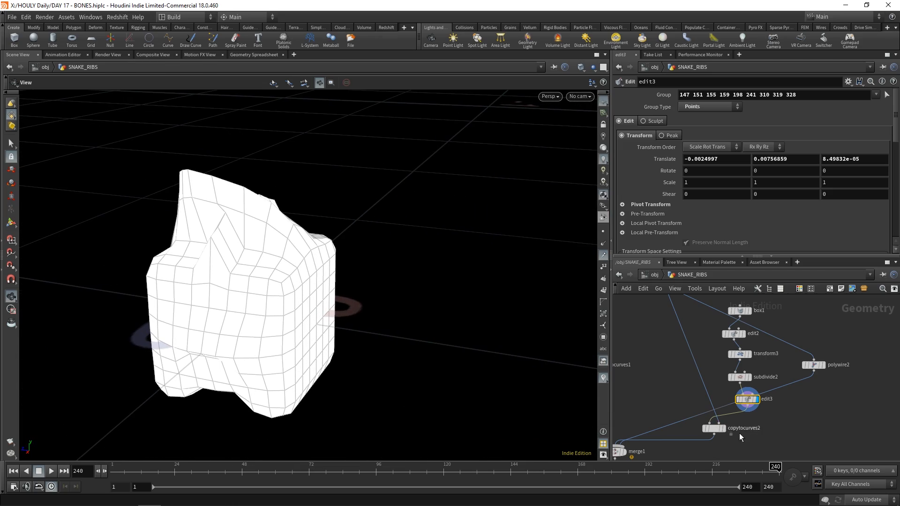
pyautogui.click(749, 427)
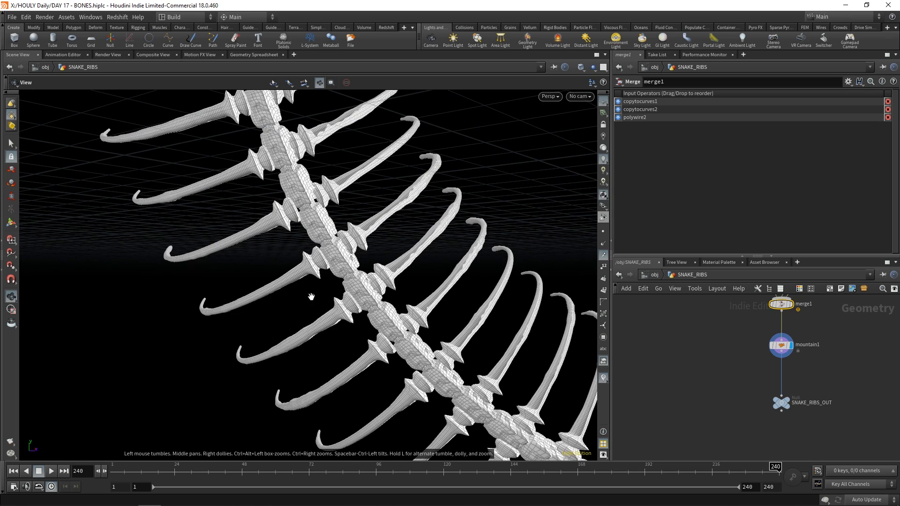
pyautogui.moveTo(658, 286)
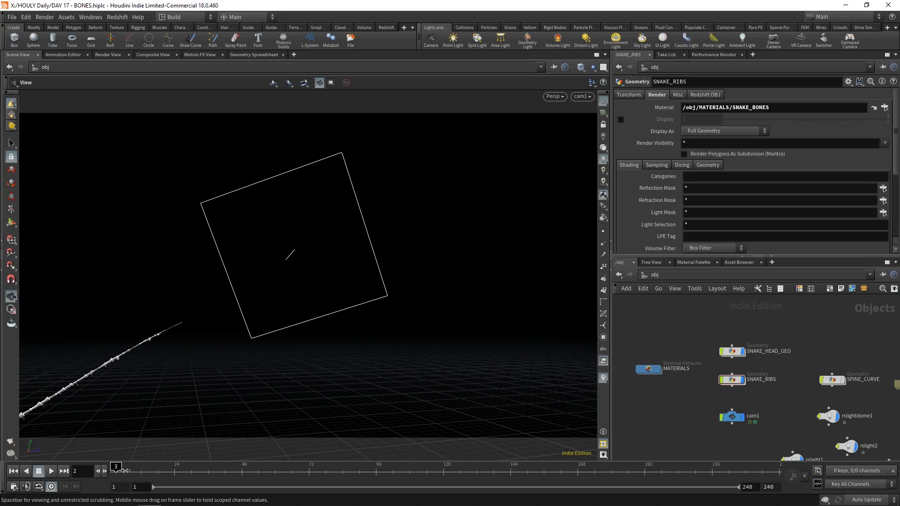
# - Scrub the timeline so cam1 flies along the skeleton to the skull, then select cam1
pyautogui.moveTo(116, 465); pyautogui.dragTo(297, 466)
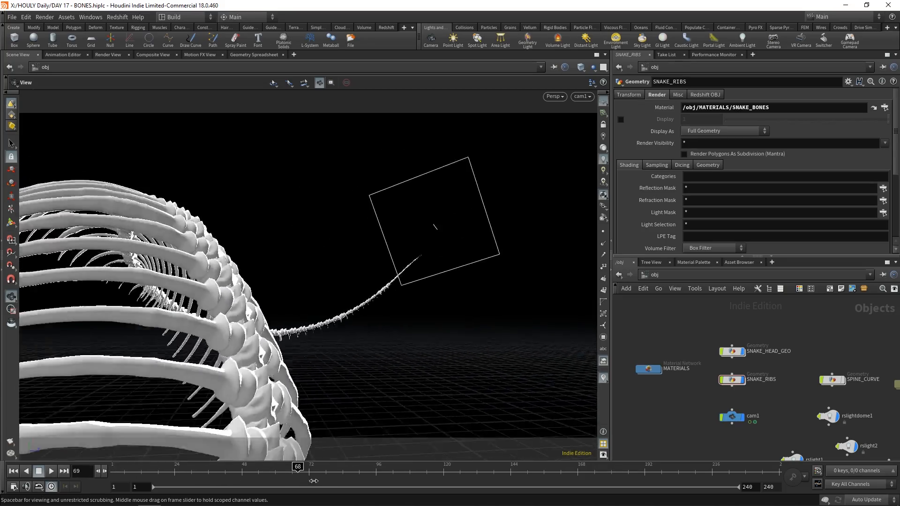
pyautogui.moveTo(297, 466); pyautogui.dragTo(650, 466)
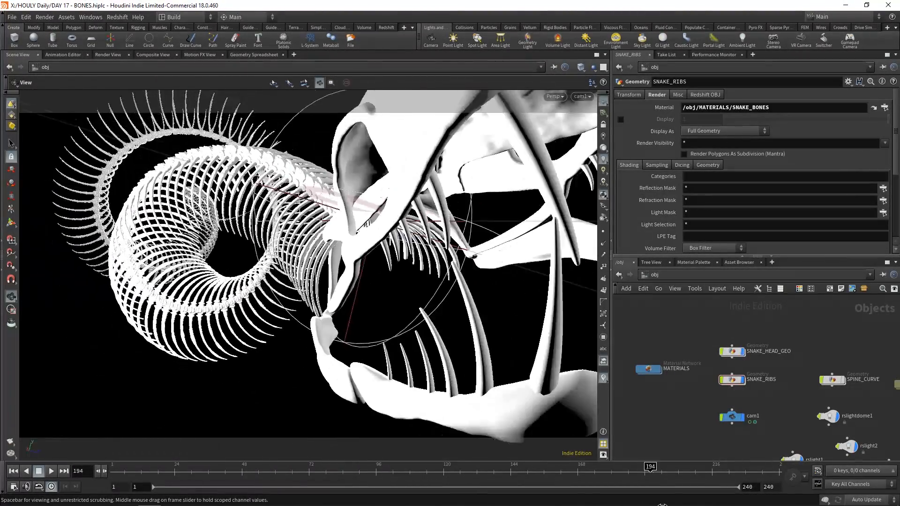
pyautogui.click(64, 470)
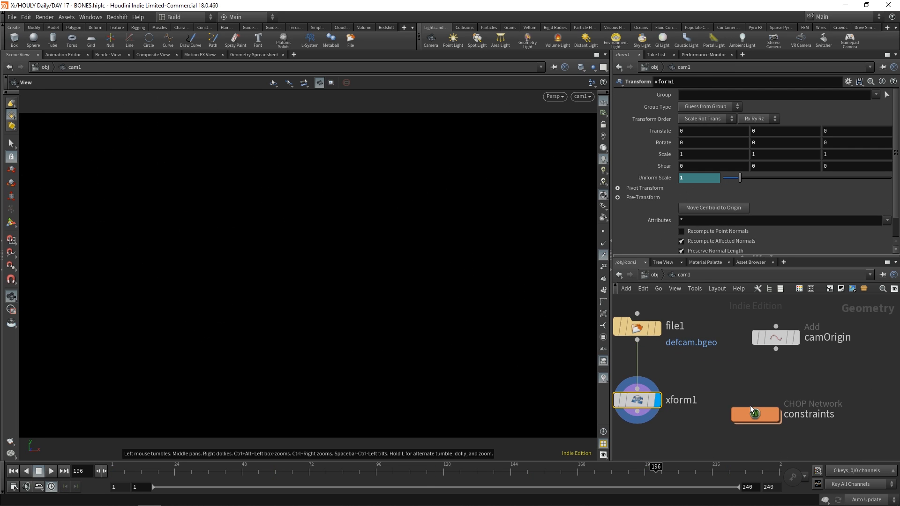
# - Constrain cam1 to the SPINE_CURVE with Follow Path and scrub to see it slide along the curve
pyautogui.doubleClick(755, 414)
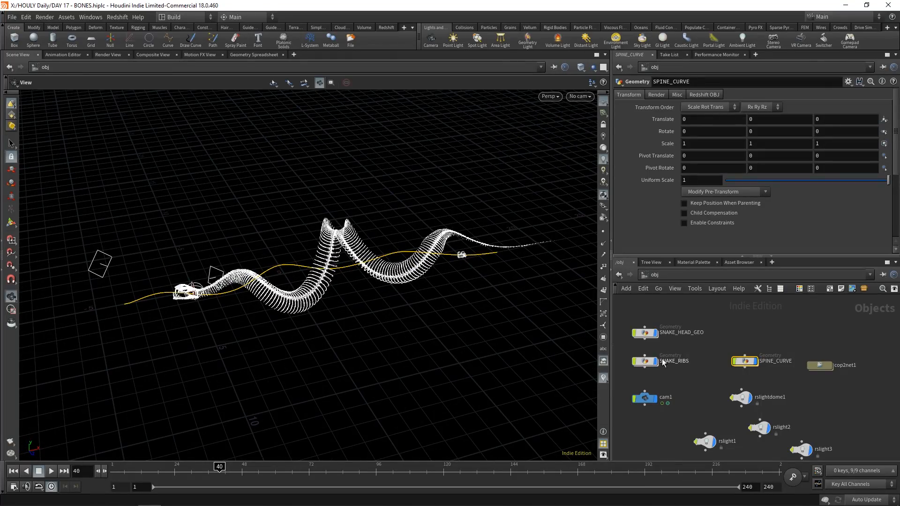
pyautogui.moveTo(219, 465); pyautogui.dragTo(331, 466)
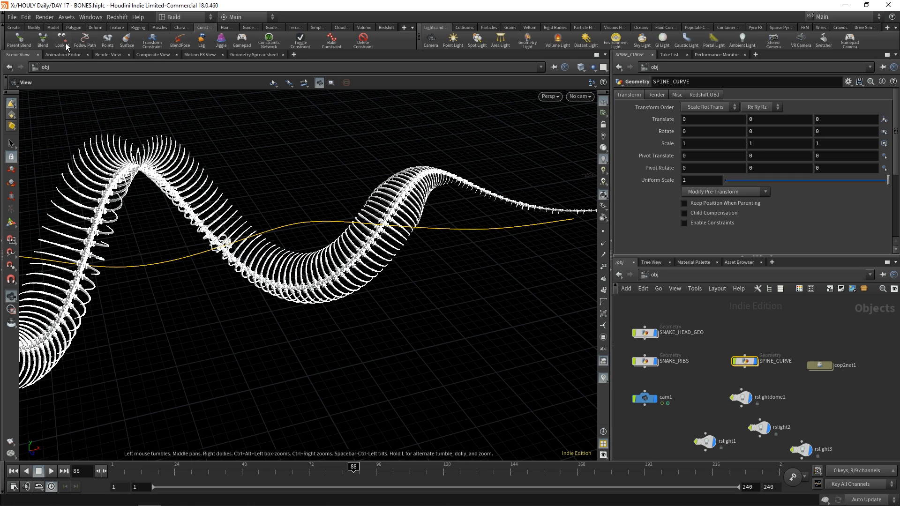
pyautogui.moveTo(469, 271)
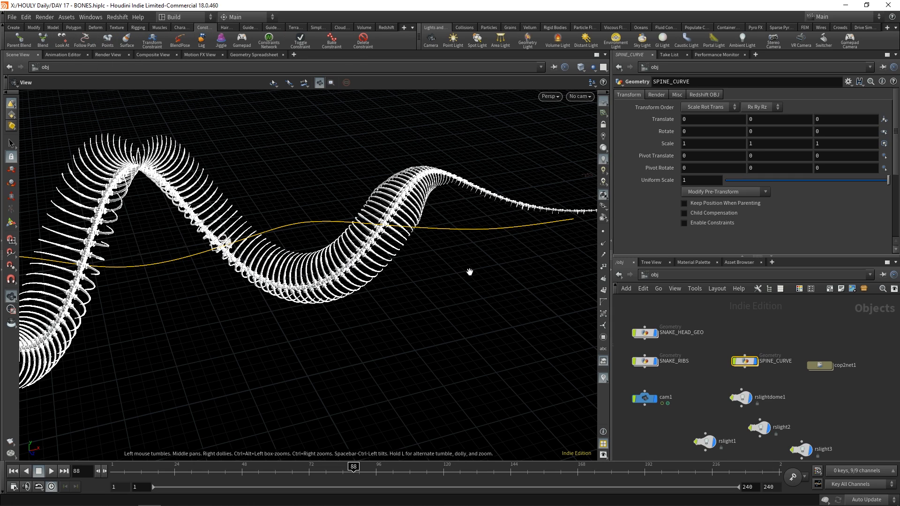
pyautogui.moveTo(425, 407)
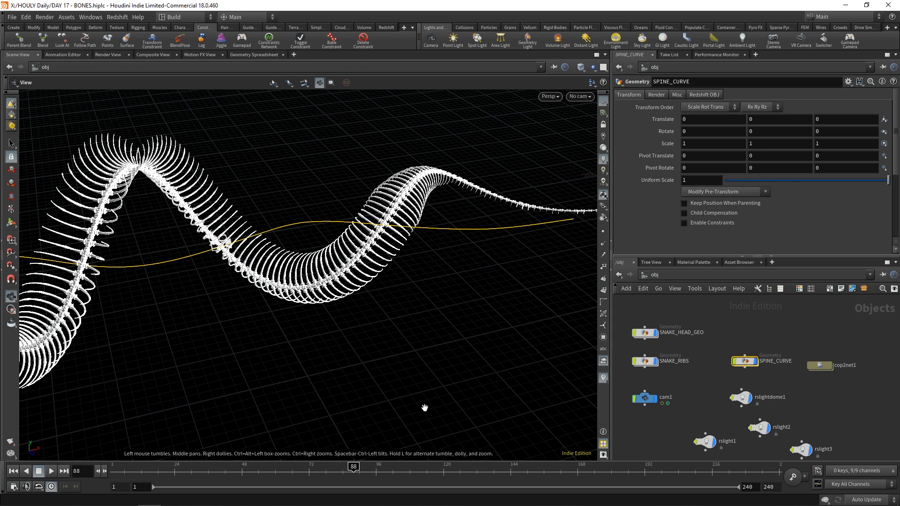
pyautogui.click(644, 391)
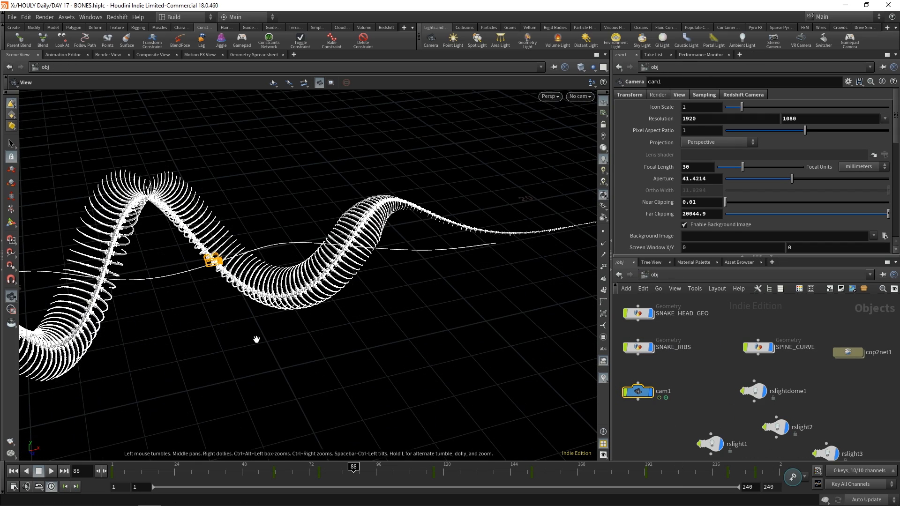
pyautogui.moveTo(353, 466); pyautogui.dragTo(476, 465)
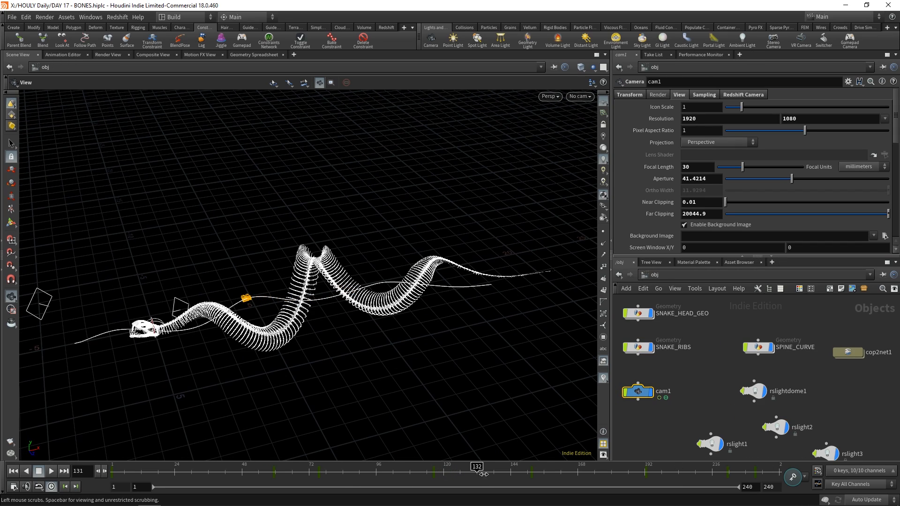
pyautogui.moveTo(477, 466); pyautogui.dragTo(704, 465)
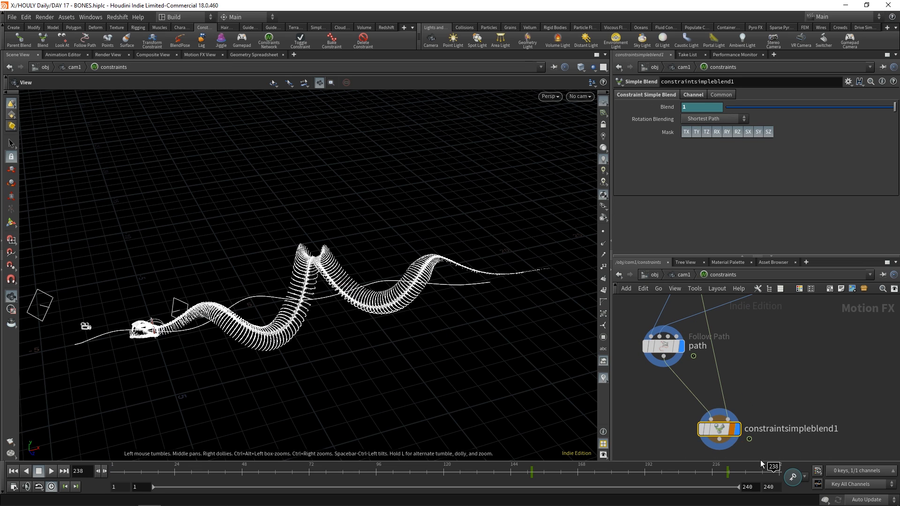
# - Scrub the timeline back and forth to review cam1's flight through the rib cage
pyautogui.moveTo(772, 466); pyautogui.dragTo(718, 465)
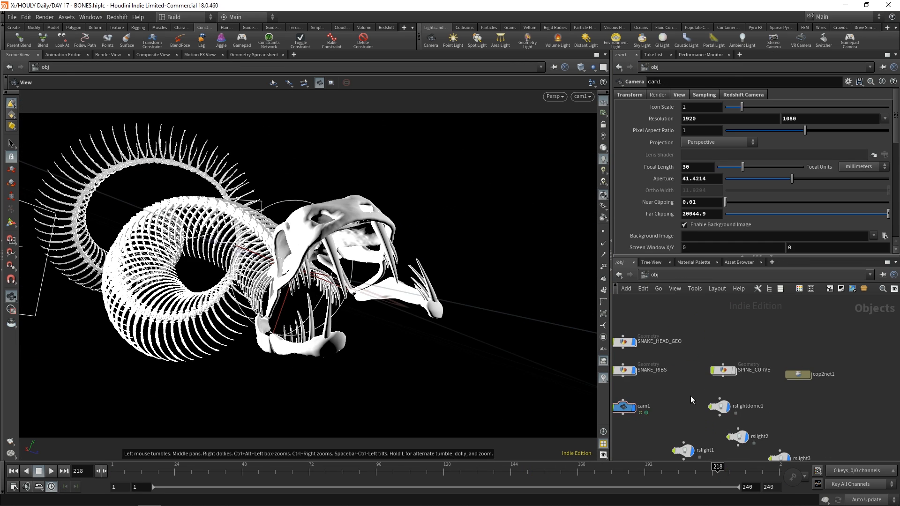
pyautogui.moveTo(716, 465); pyautogui.dragTo(366, 465)
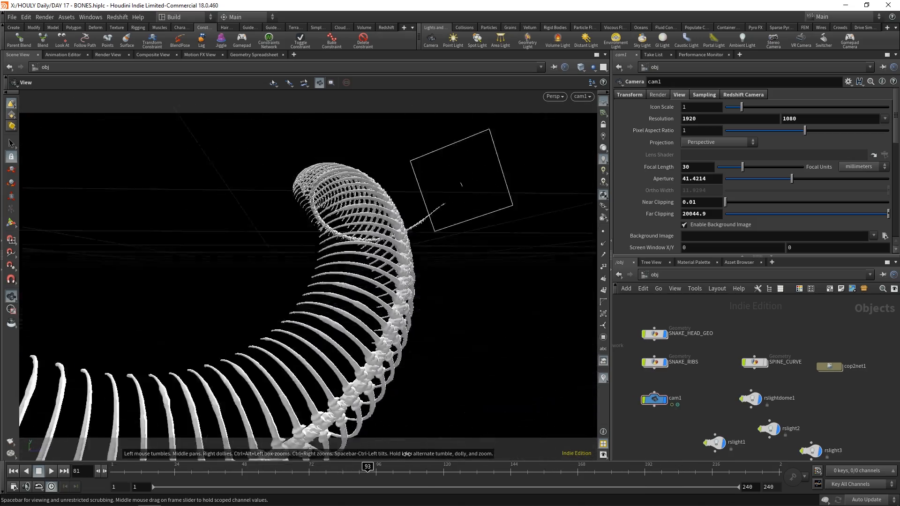